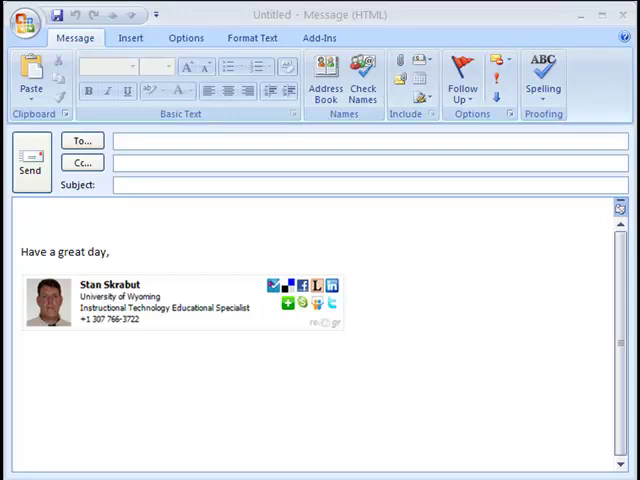
pyautogui.moveTo(96, 438)
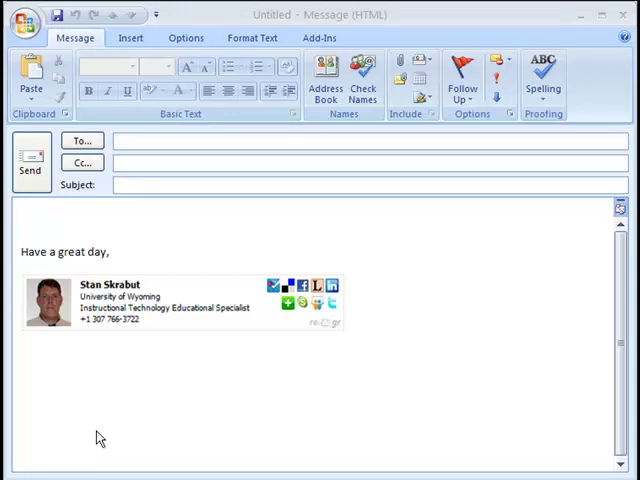
pyautogui.moveTo(240, 253)
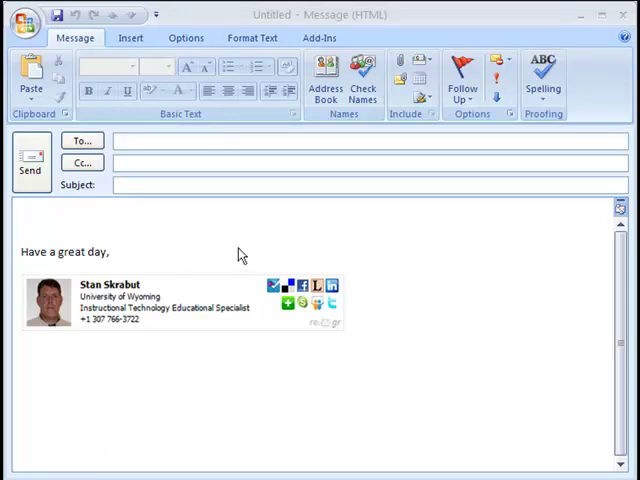
pyautogui.moveTo(53, 232)
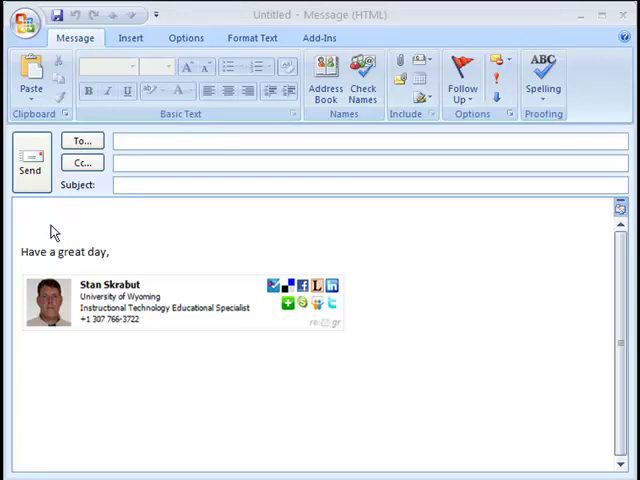
# Select the signature in the new message body, then open the received 'Test' message.
pyautogui.click(22, 245)
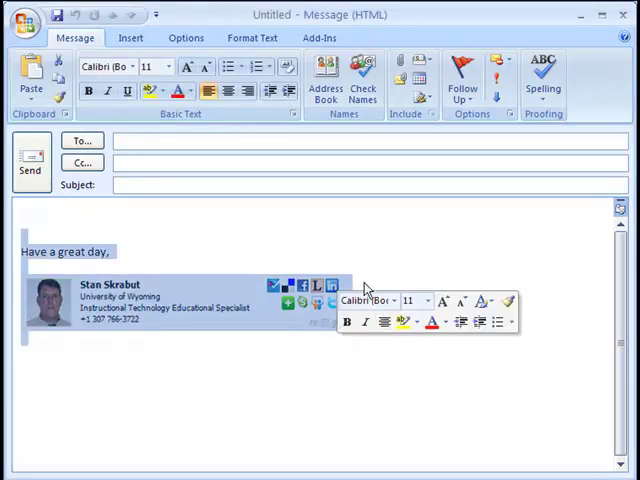
pyautogui.click(280, 363)
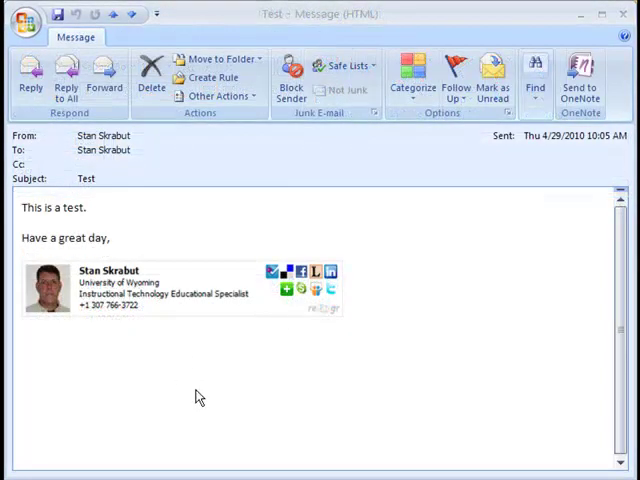
pyautogui.moveTo(148, 281)
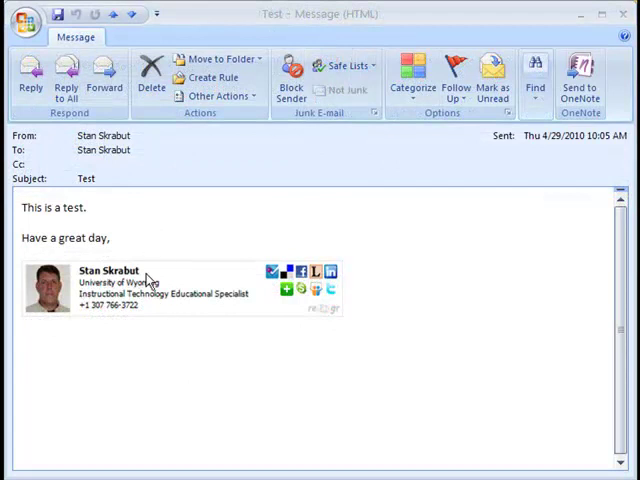
pyautogui.moveTo(98, 296)
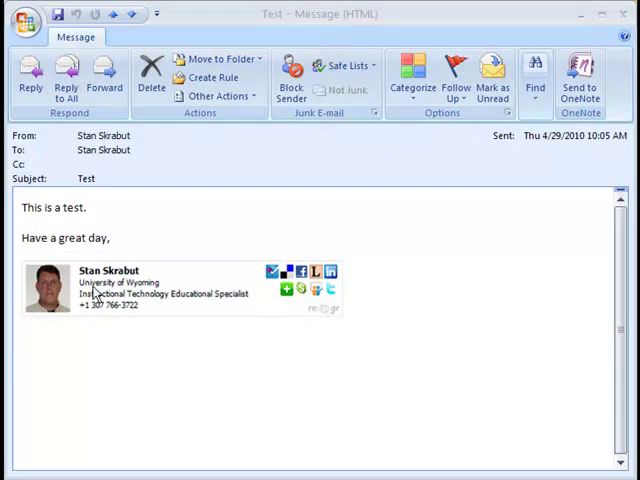
pyautogui.moveTo(165, 302)
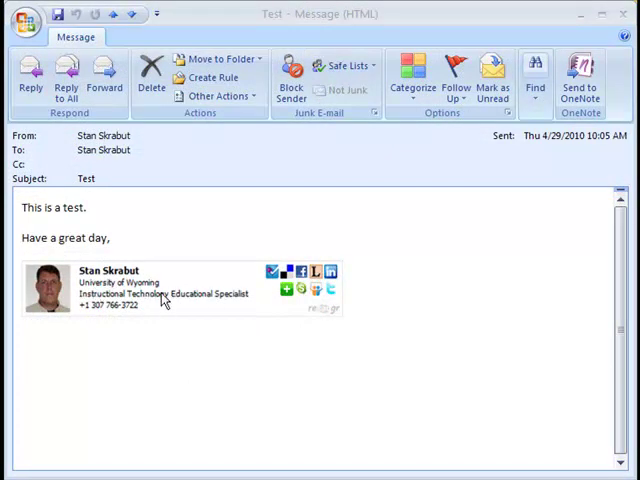
pyautogui.moveTo(168, 296)
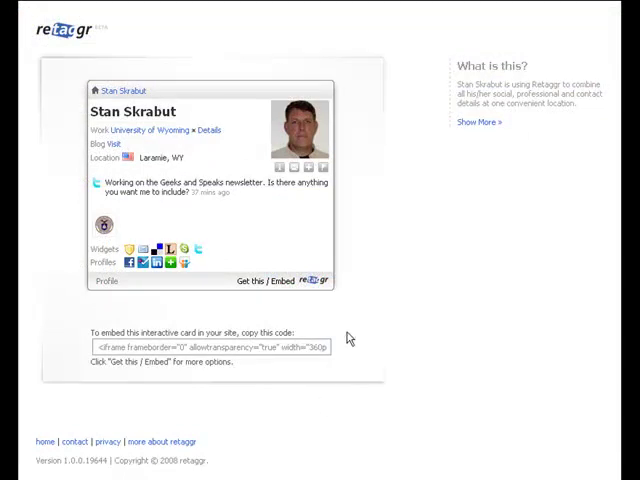
pyautogui.moveTo(150, 130)
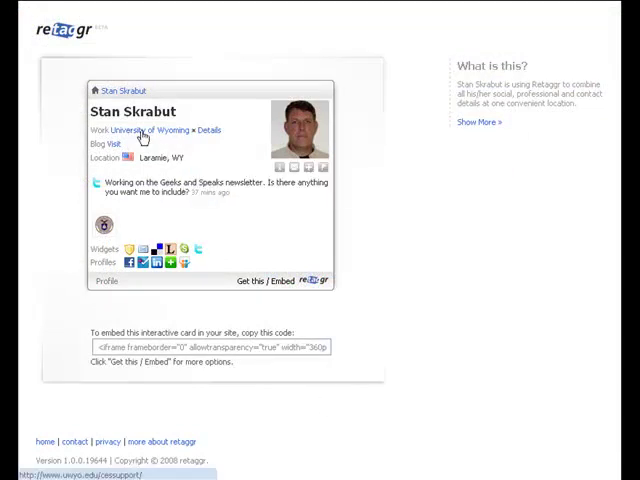
pyautogui.moveTo(152, 133)
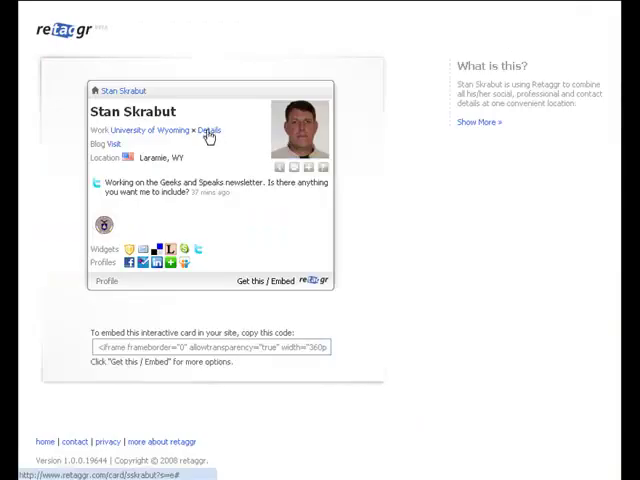
# View the card's current job Details and scroll the More Detail company information.
pyautogui.click(208, 130)
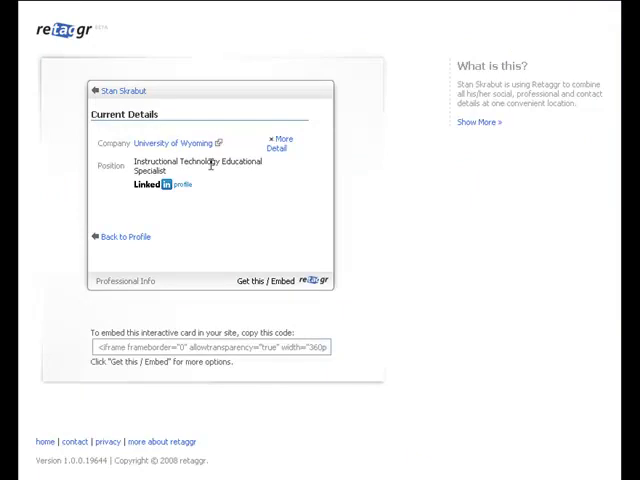
pyautogui.moveTo(166, 191)
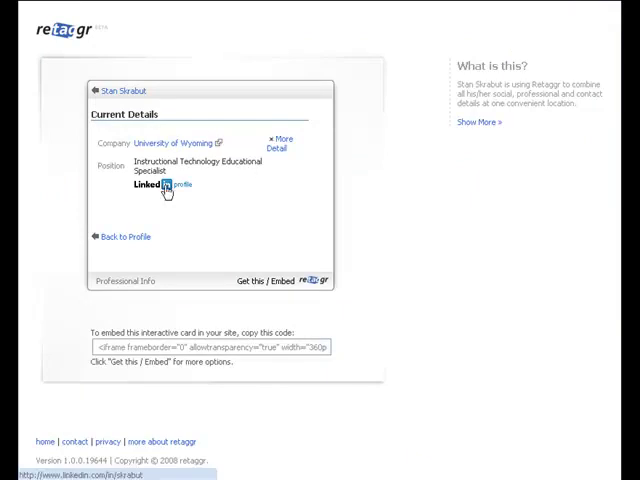
pyautogui.moveTo(282, 143)
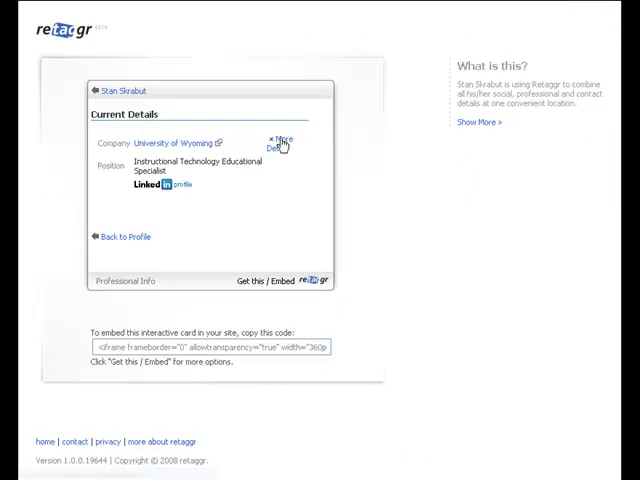
pyautogui.click(281, 138)
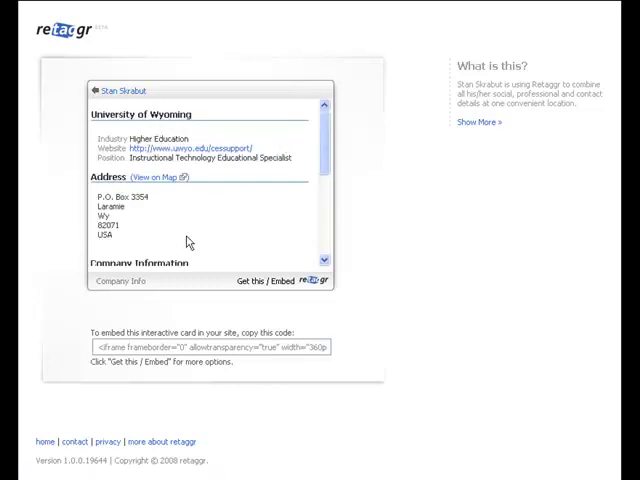
pyautogui.scroll(-3)
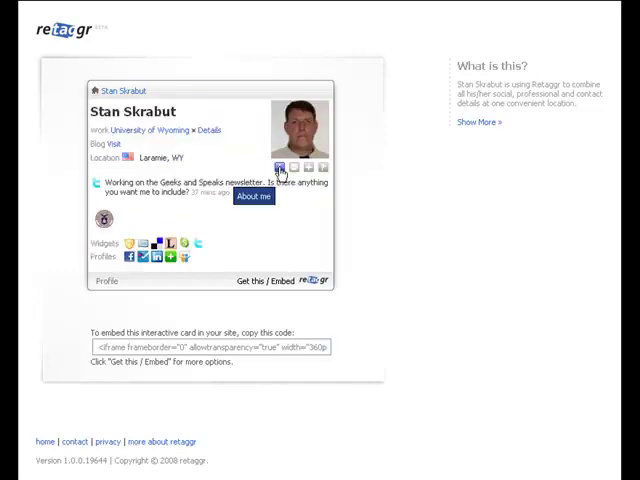
pyautogui.moveTo(294, 167)
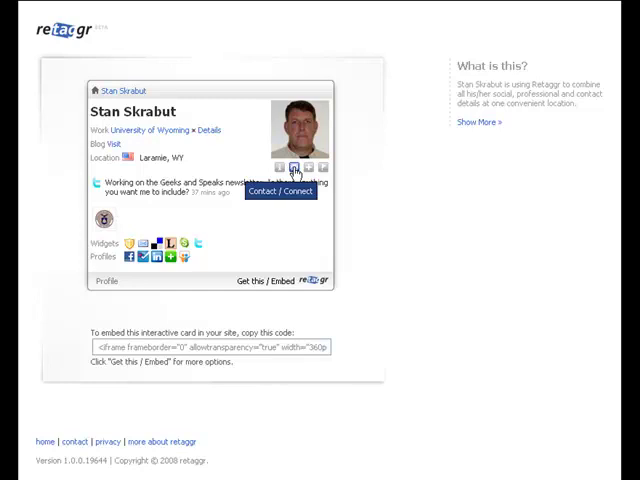
pyautogui.moveTo(308, 167)
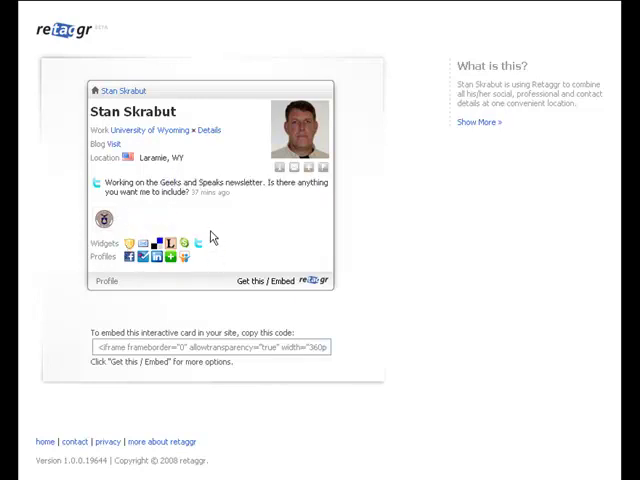
pyautogui.moveTo(143, 257)
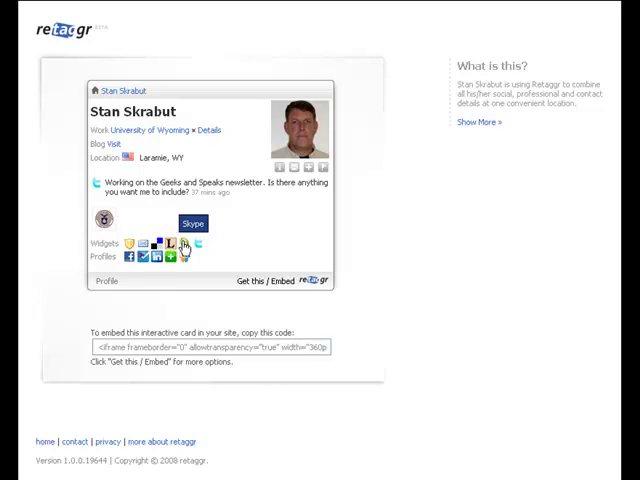
pyautogui.moveTo(186, 245)
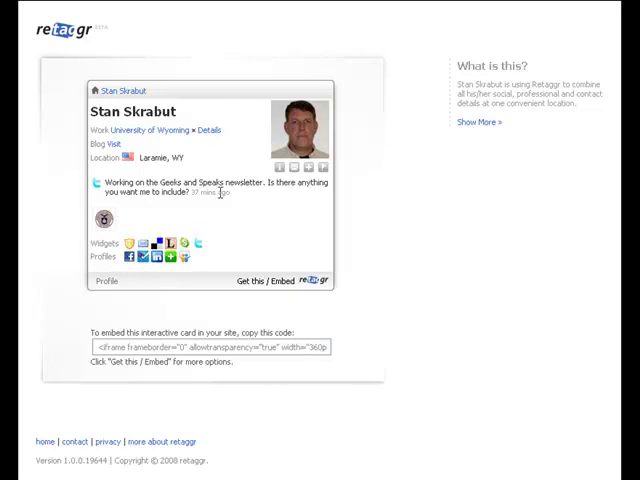
pyautogui.moveTo(237, 242)
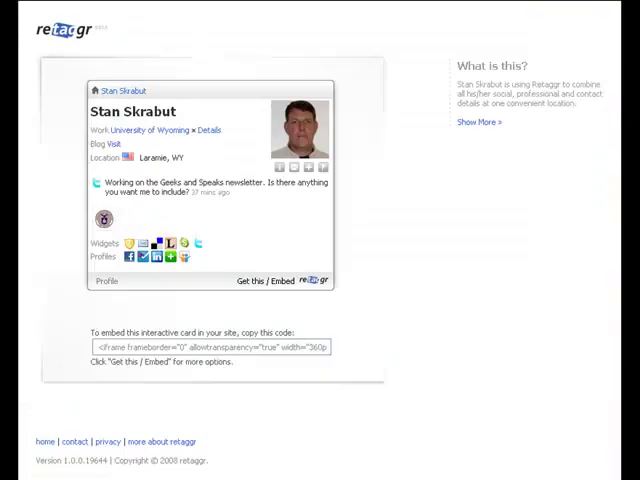
pyautogui.moveTo(372, 340)
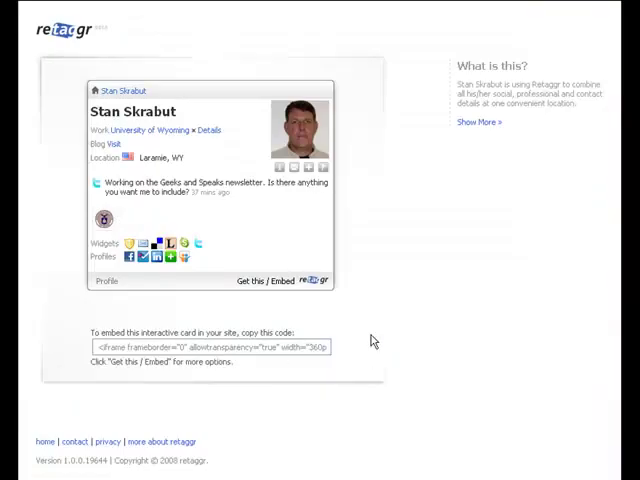
pyautogui.moveTo(386, 290)
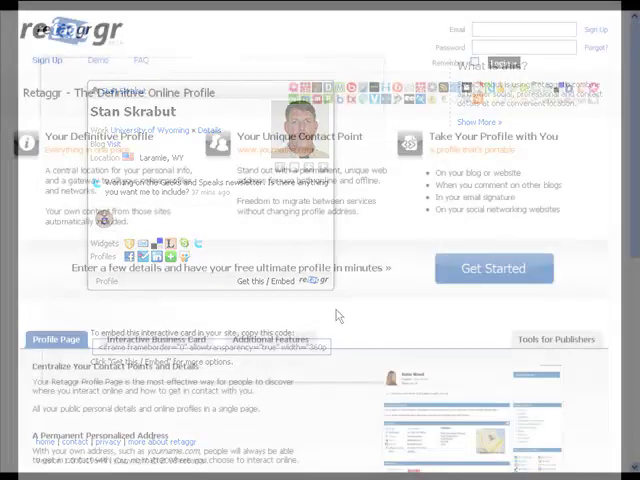
# Visit Sign Up, return Home, then log in with email and password.
pyautogui.click(335, 310)
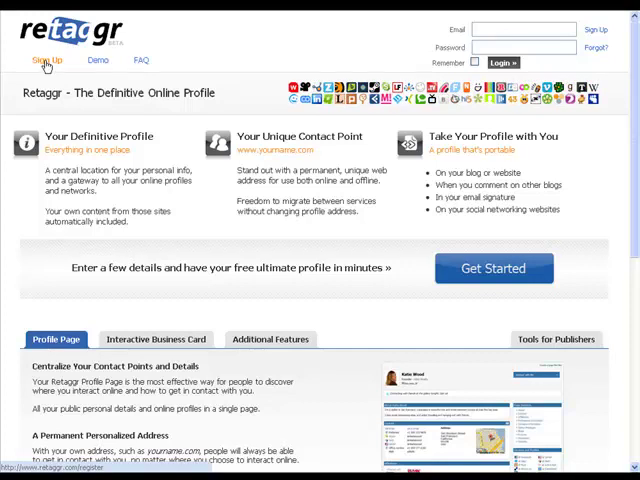
pyautogui.click(49, 59)
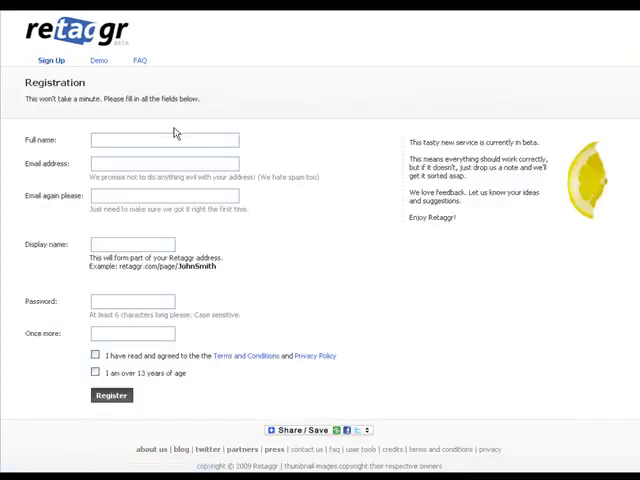
pyautogui.moveTo(201, 381)
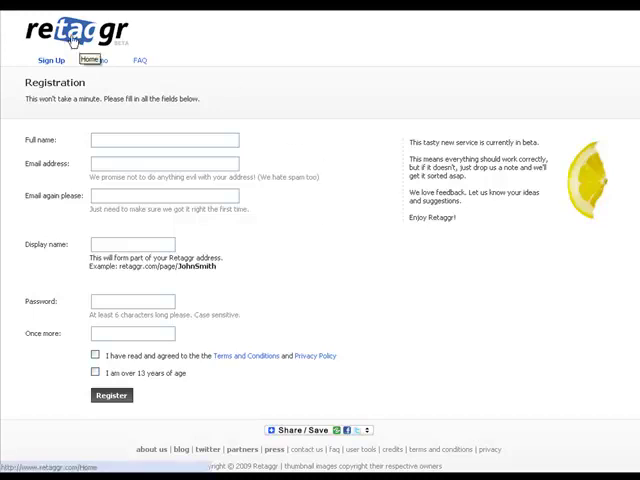
pyautogui.click(97, 59)
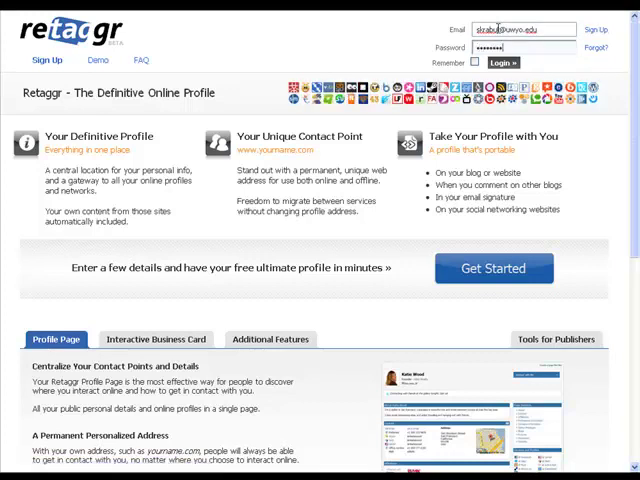
pyautogui.click(477, 61)
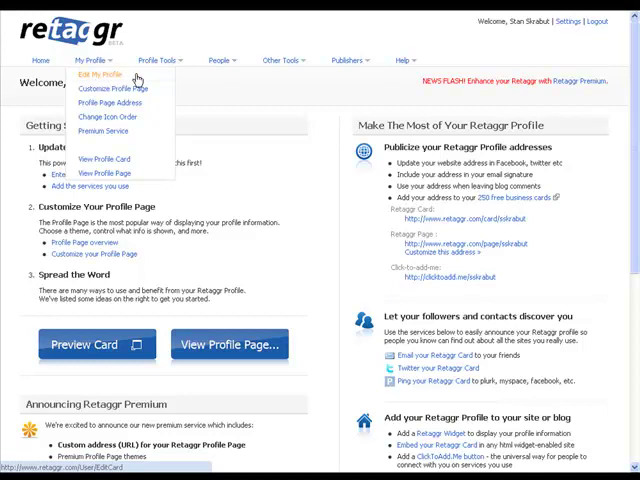
pyautogui.click(92, 59)
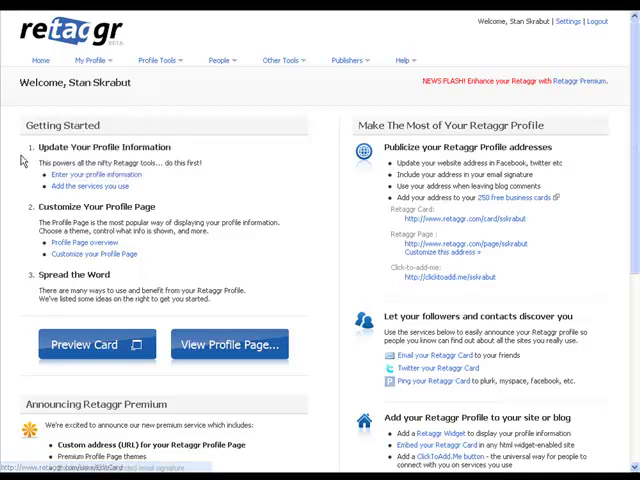
pyautogui.moveTo(85, 185)
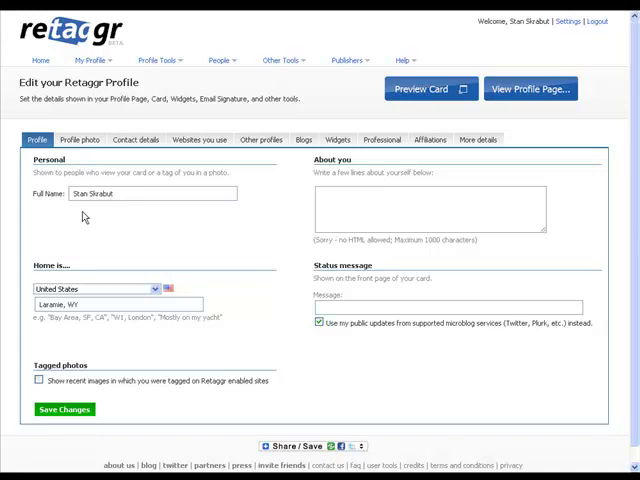
pyautogui.moveTo(127, 209)
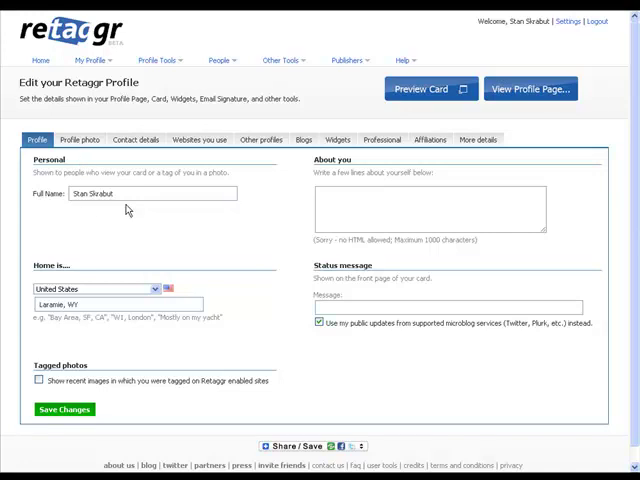
pyautogui.moveTo(207, 212)
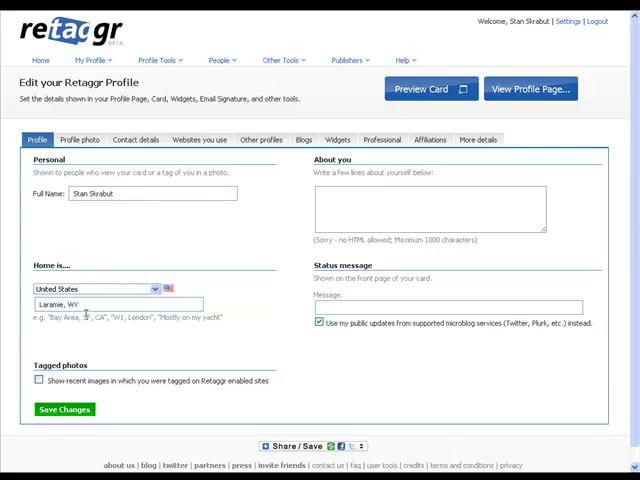
pyautogui.moveTo(238, 347)
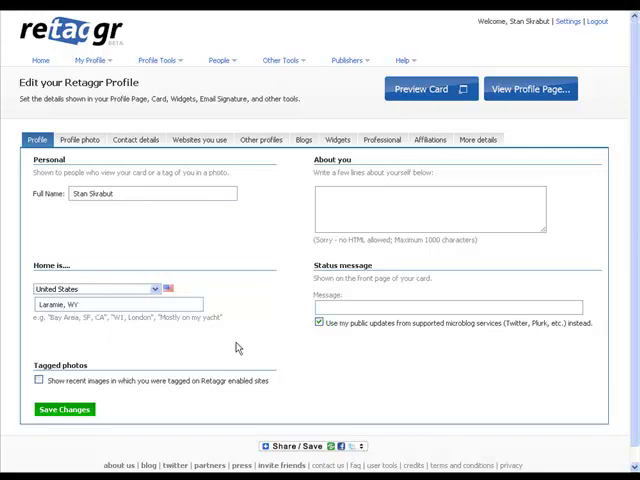
pyautogui.click(425, 210)
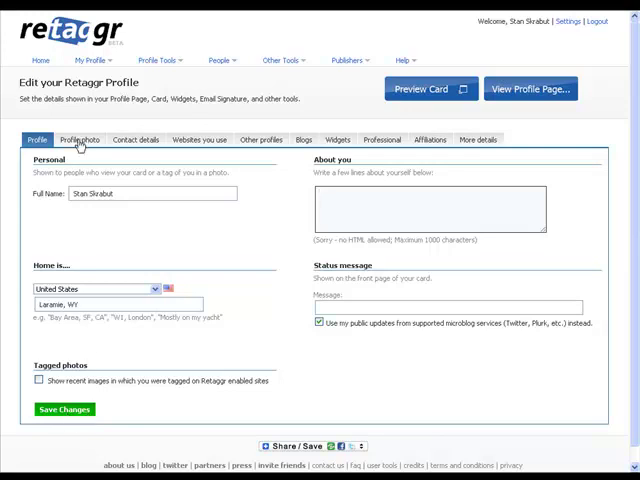
# Show the current picture on the Profile photo tab and save changes.
pyautogui.click(77, 139)
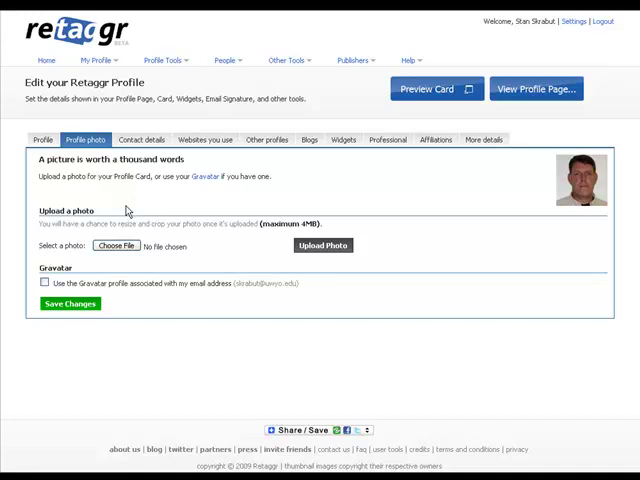
pyautogui.moveTo(592, 217)
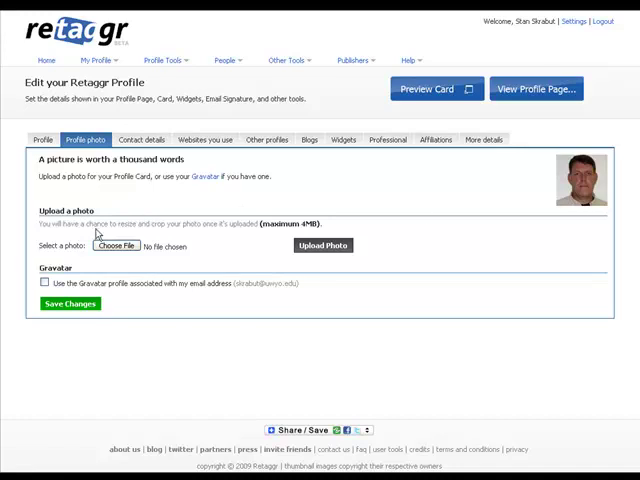
pyautogui.moveTo(69, 304)
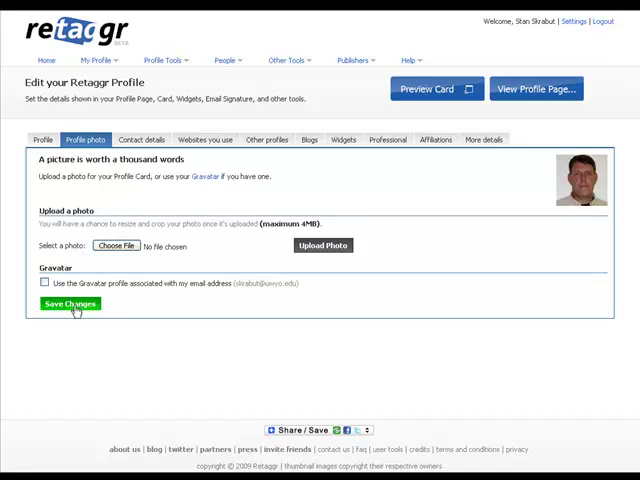
pyautogui.click(135, 139)
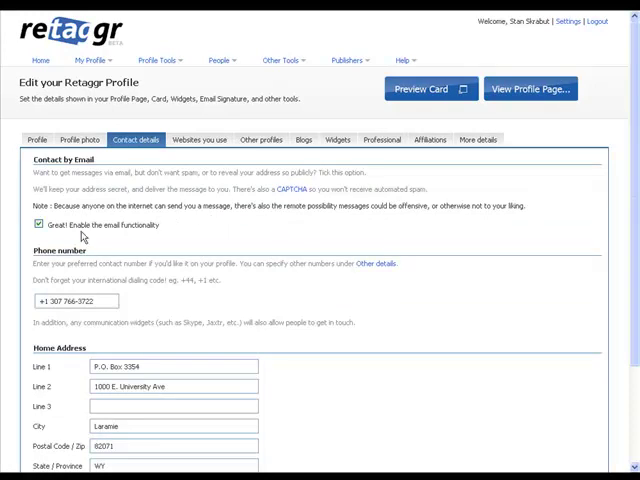
pyautogui.moveTo(308, 253)
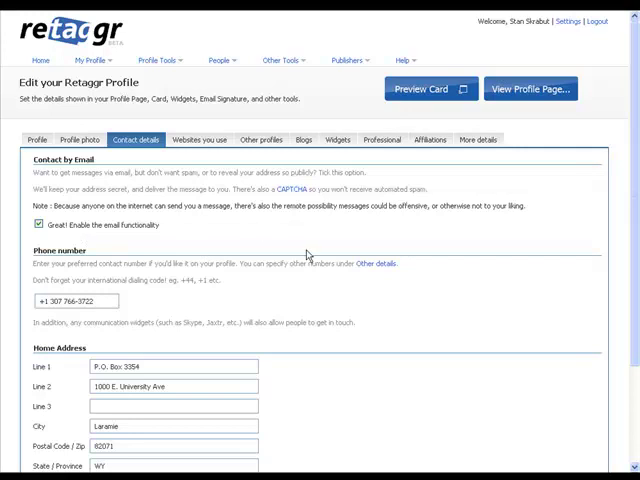
# Scroll through the phone number and Laramie Home Address contact fields.
pyautogui.scroll(-3)
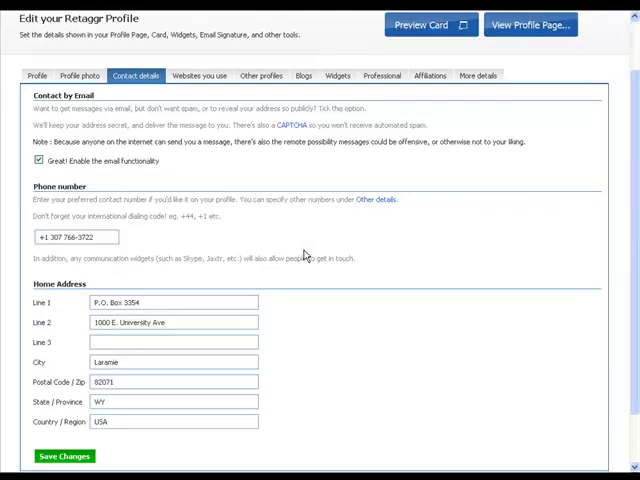
pyautogui.scroll(-3)
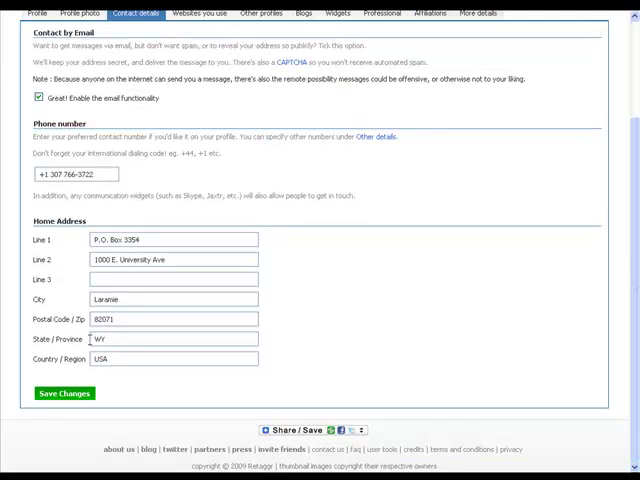
pyautogui.moveTo(204, 379)
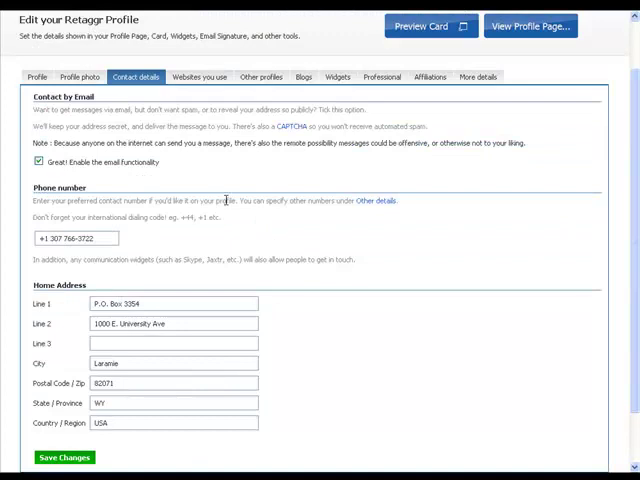
pyautogui.click(198, 77)
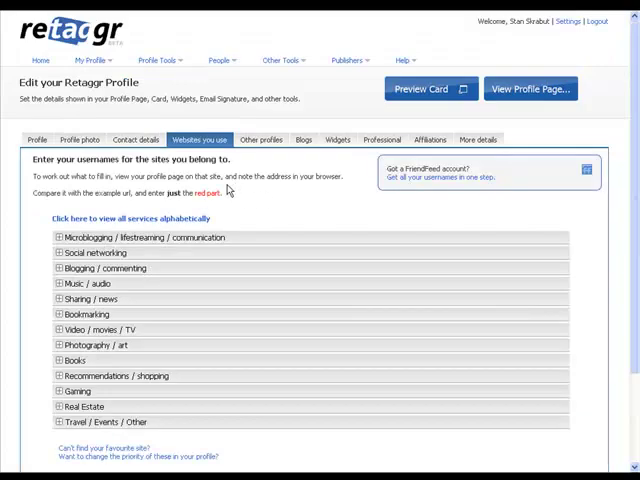
pyautogui.scroll(-3)
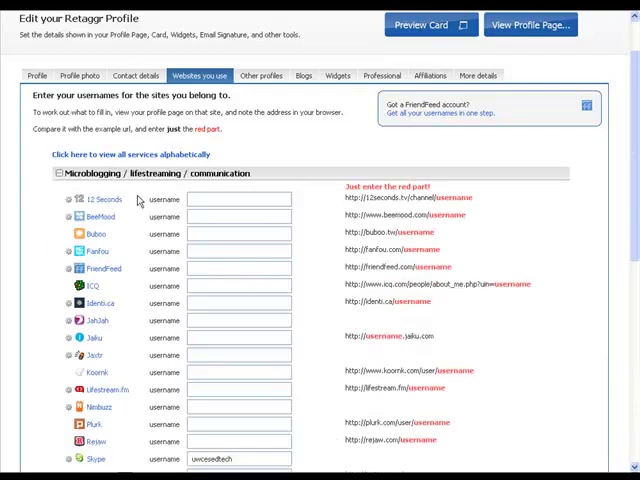
pyautogui.scroll(-3)
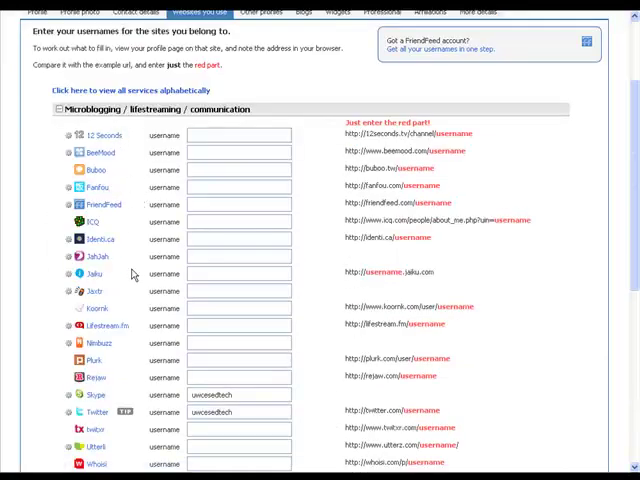
pyautogui.scroll(-3)
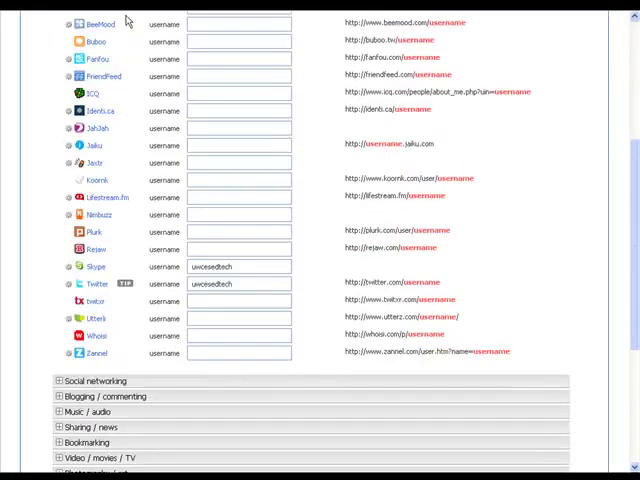
pyautogui.moveTo(141, 359)
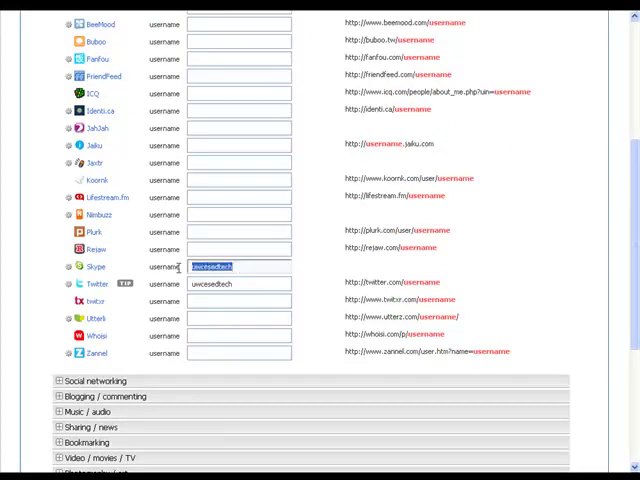
pyautogui.write('skrablu')
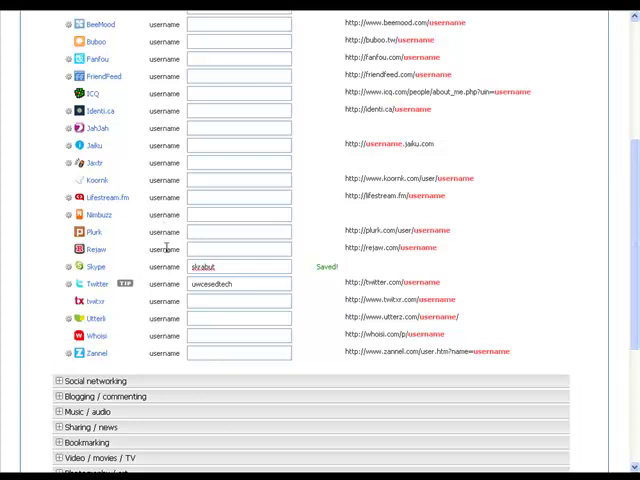
pyautogui.moveTo(168, 207)
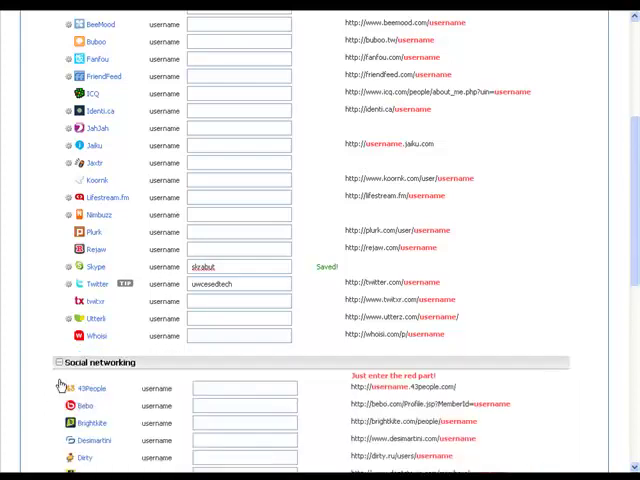
# Browse the Social networking usernames for Twitter, Facebook and LinkedIn, then collapse the list.
pyautogui.scroll(-3)
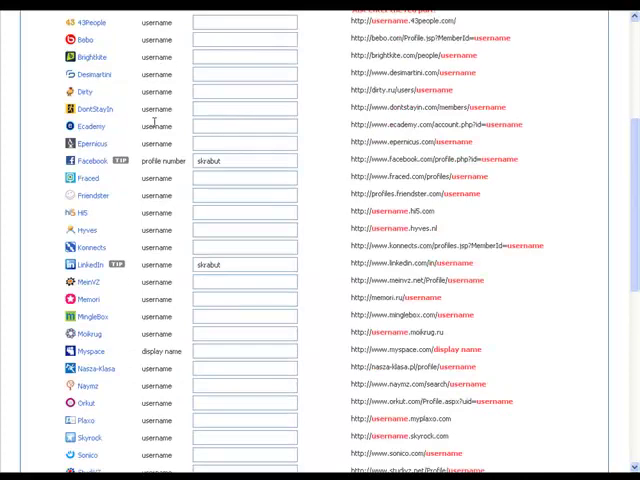
pyautogui.moveTo(183, 265)
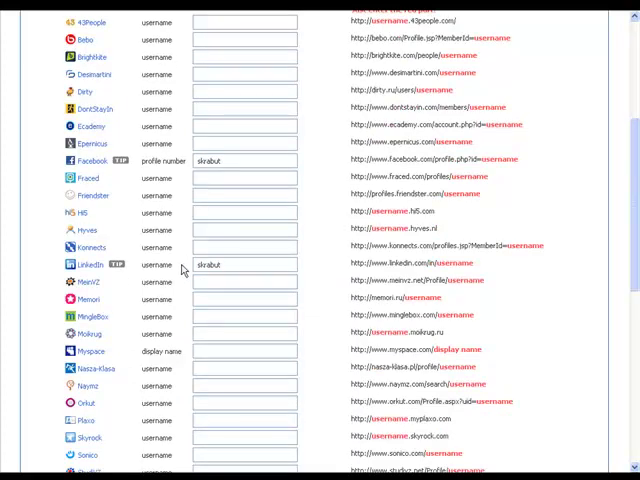
pyautogui.scroll(-3)
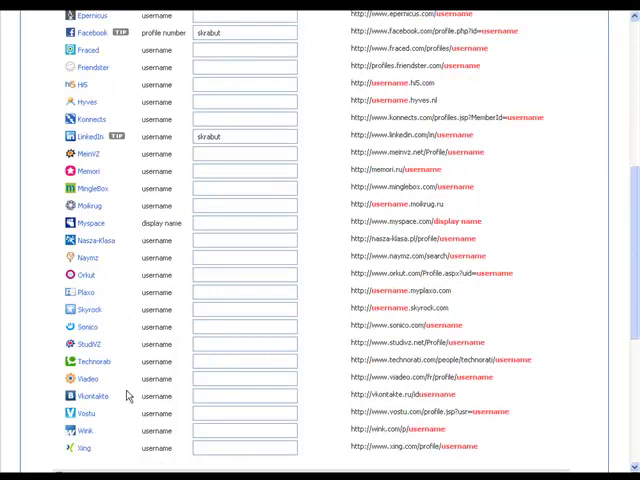
pyautogui.scroll(-3)
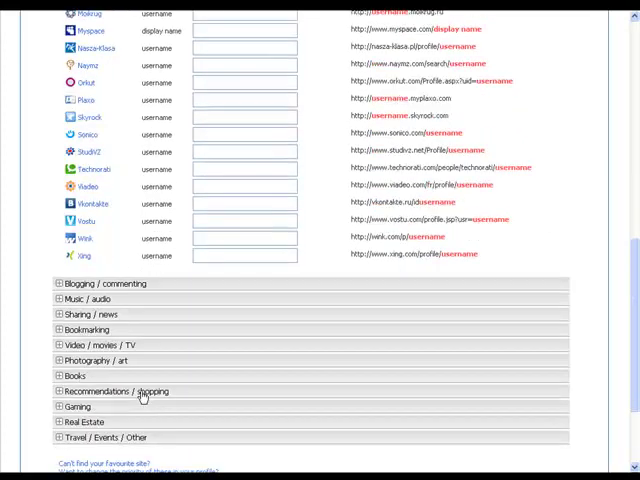
pyautogui.moveTo(204, 364)
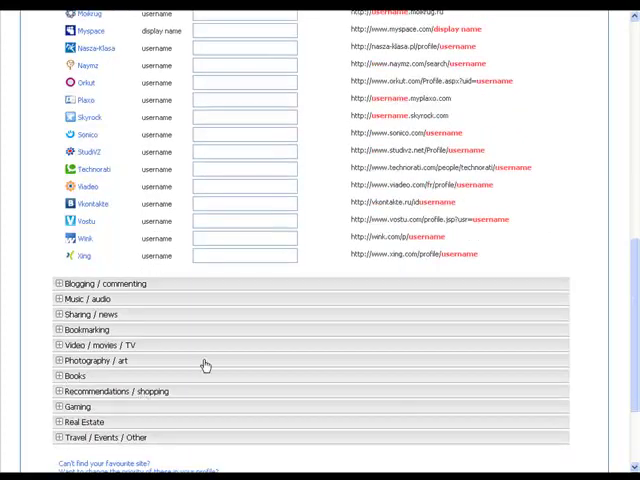
pyautogui.scroll(-3)
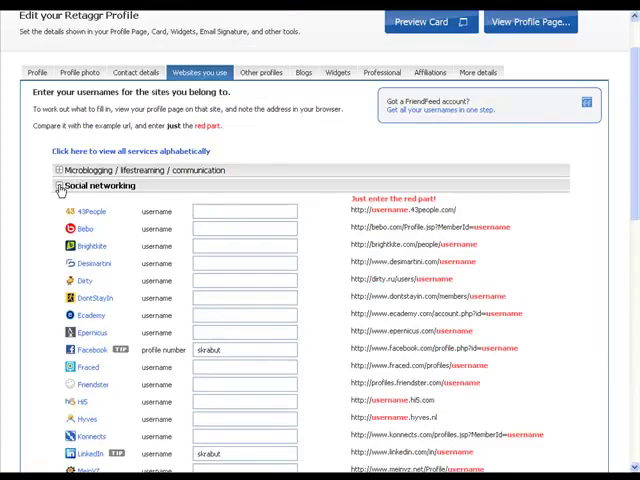
pyautogui.click(57, 185)
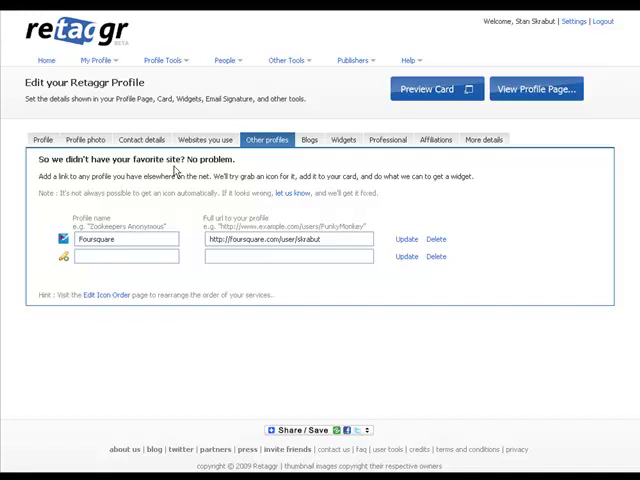
# View the empty Blogs tab, then check the Widgets tab's Select a widget dropdown.
pyautogui.click(125, 239)
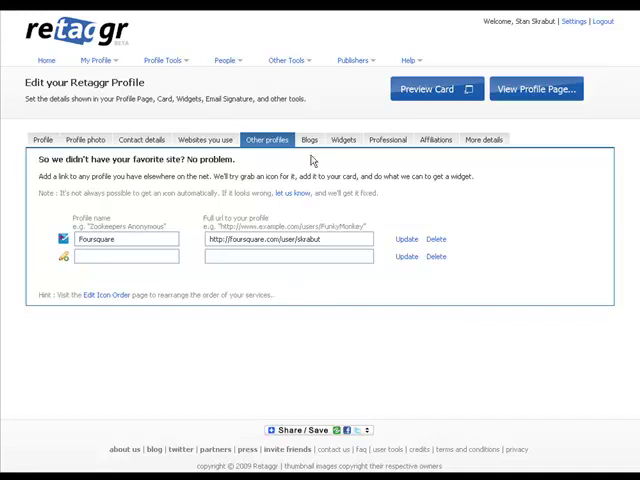
pyautogui.click(309, 139)
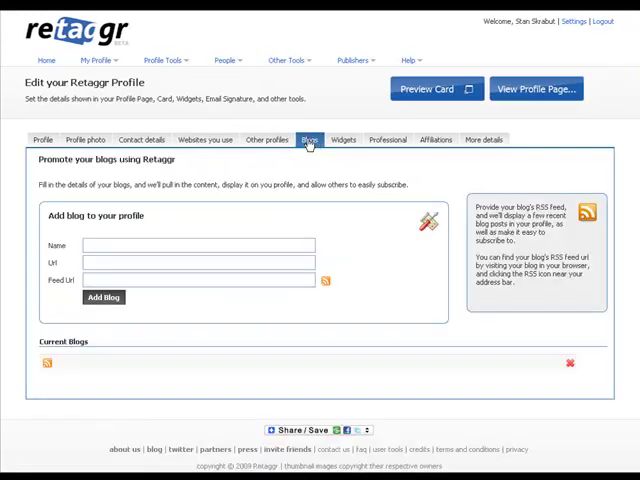
pyautogui.moveTo(243, 303)
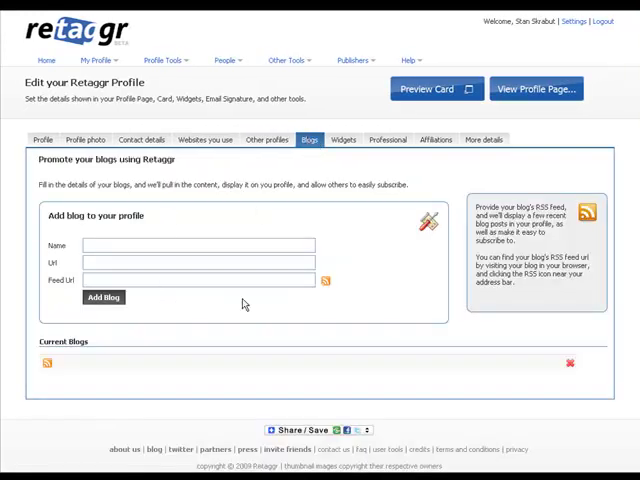
pyautogui.click(343, 139)
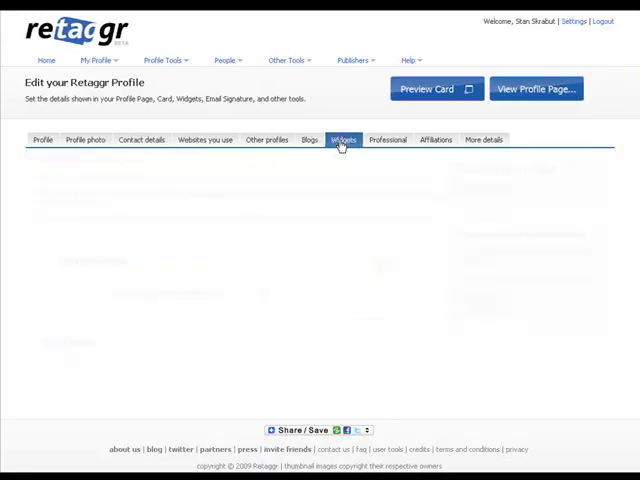
pyautogui.click(342, 139)
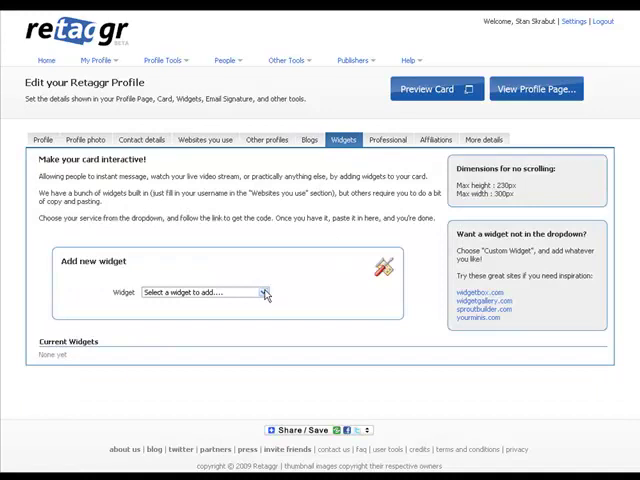
pyautogui.click(204, 292)
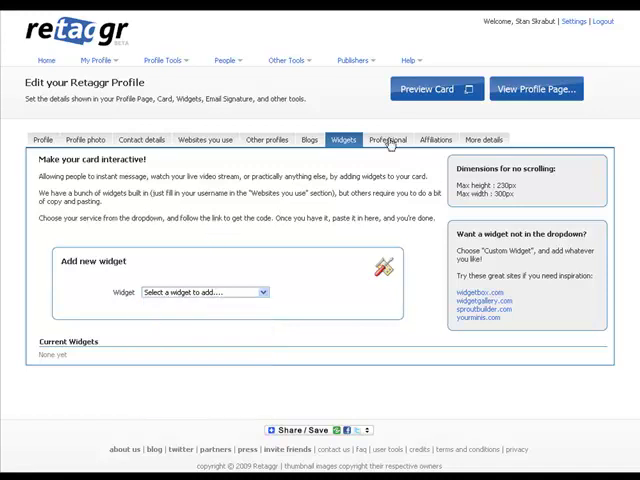
pyautogui.click(386, 139)
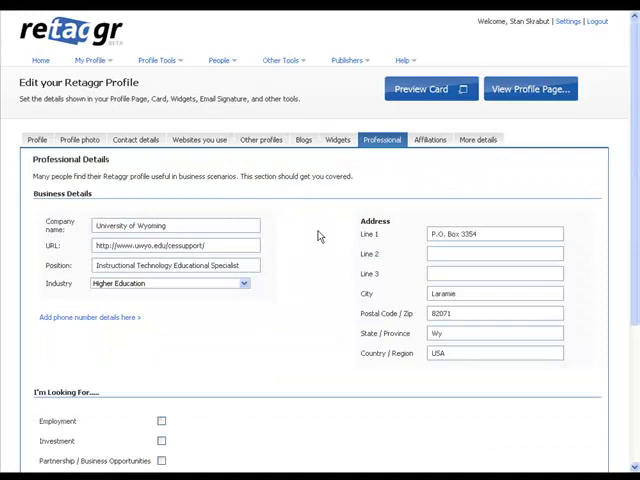
pyautogui.click(175, 225)
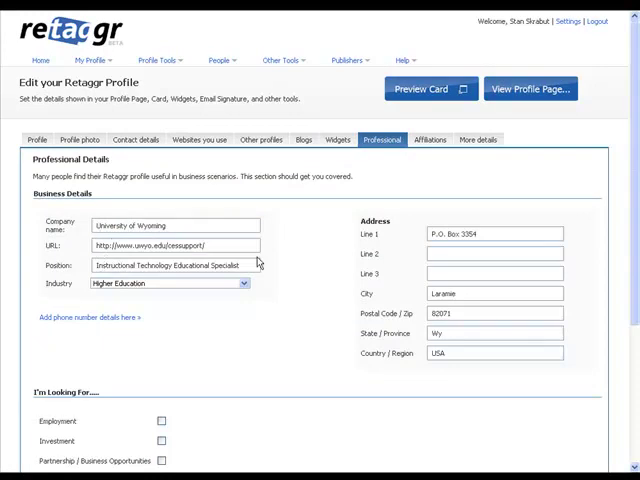
pyautogui.scroll(-3)
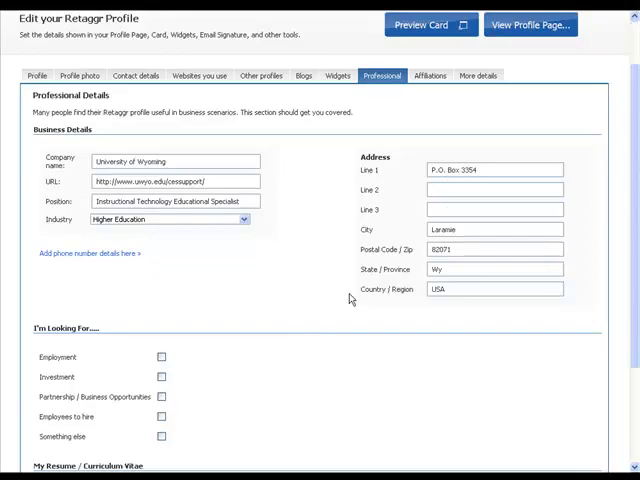
pyautogui.scroll(-3)
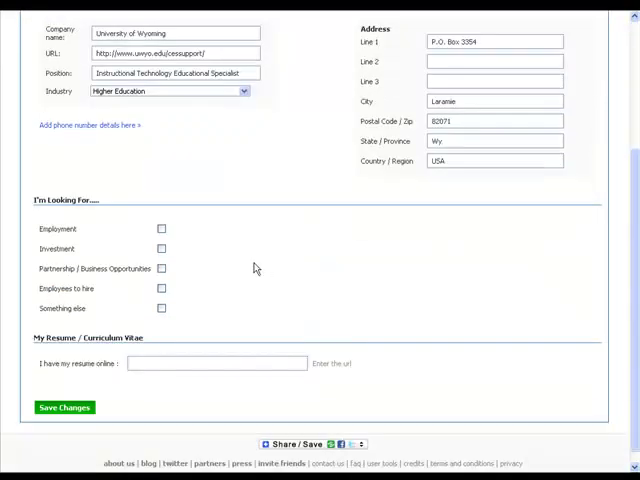
pyautogui.moveTo(123, 222)
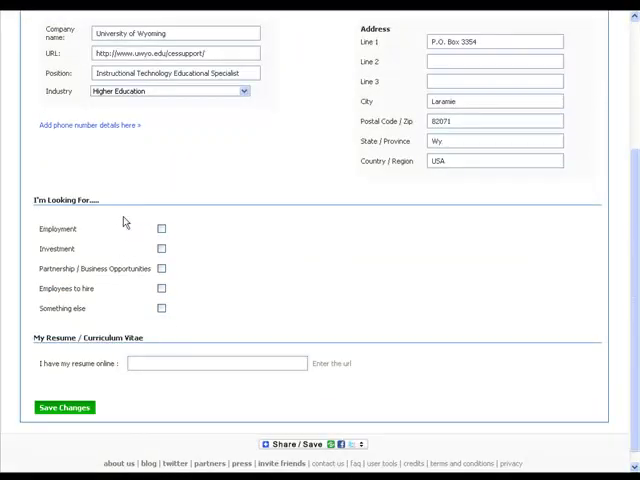
pyautogui.moveTo(150, 227)
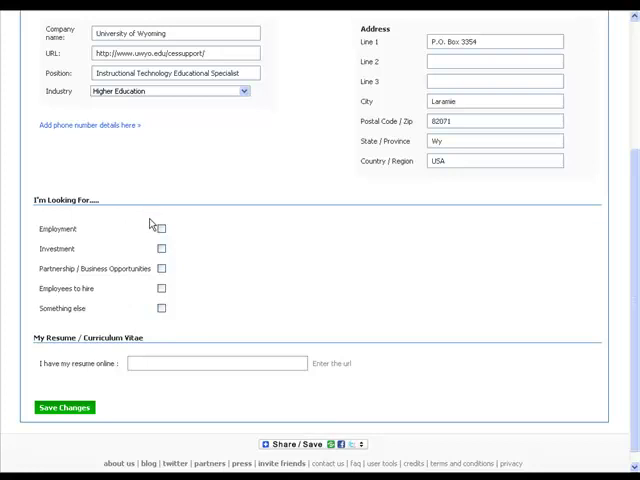
pyautogui.moveTo(207, 322)
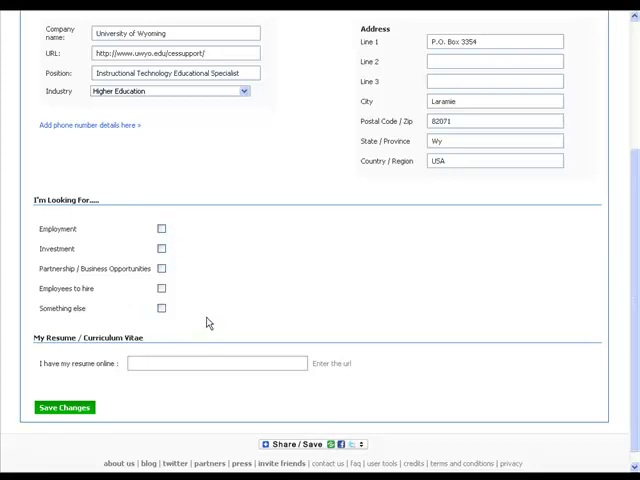
pyautogui.moveTo(146, 385)
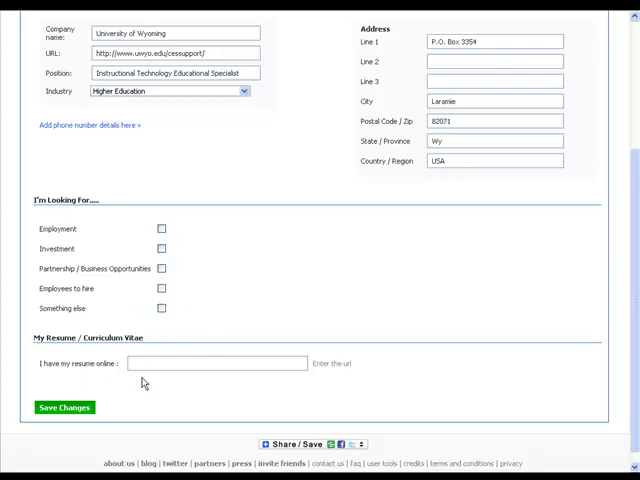
pyautogui.moveTo(231, 317)
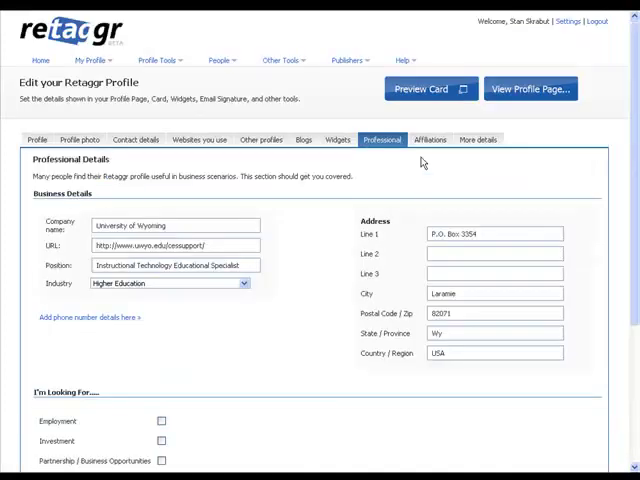
# View the Civil Air Patrol affiliation, then the MSN, Yahoo and office number entries.
pyautogui.click(435, 139)
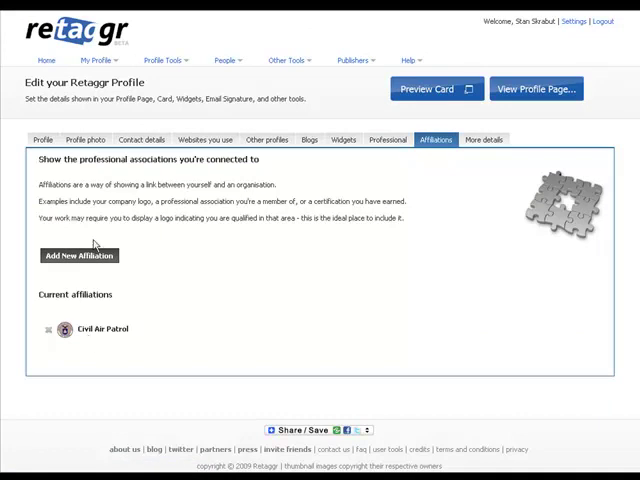
pyautogui.moveTo(98, 275)
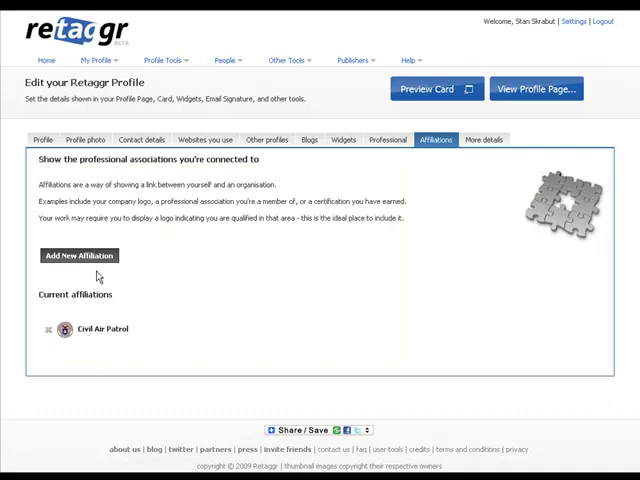
pyautogui.moveTo(122, 329)
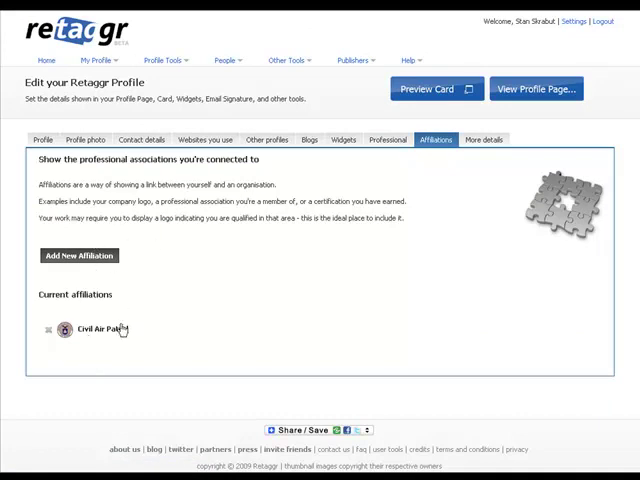
pyautogui.moveTo(168, 255)
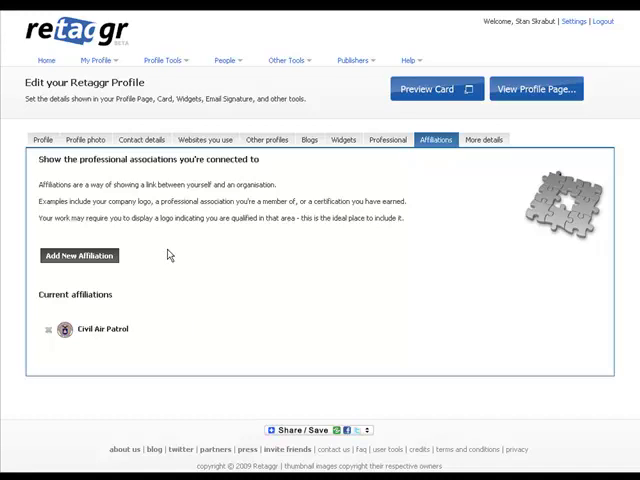
pyautogui.moveTo(300, 217)
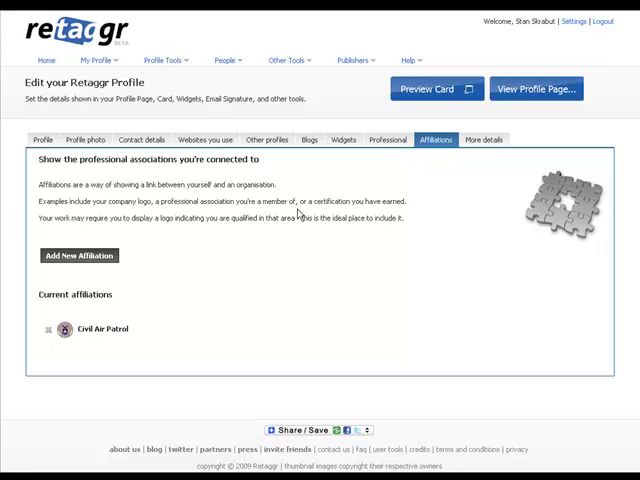
pyautogui.click(484, 139)
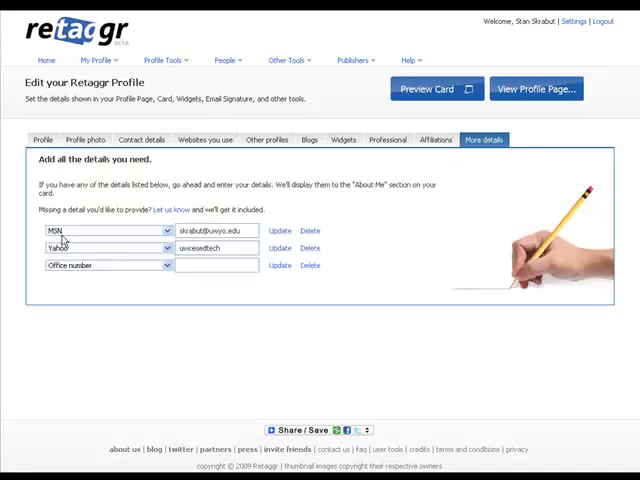
pyautogui.moveTo(108, 238)
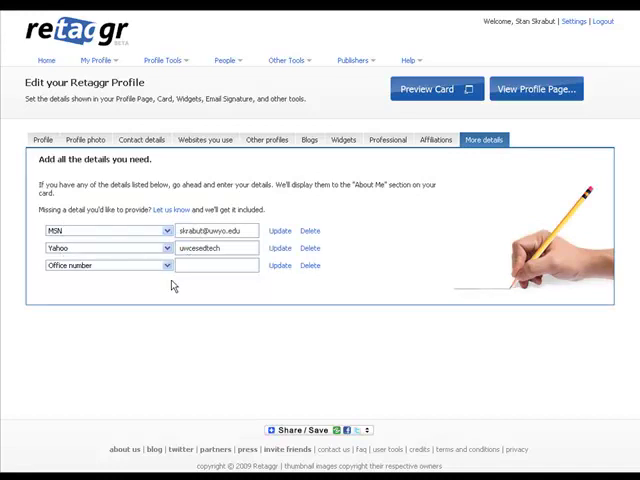
pyautogui.moveTo(158, 283)
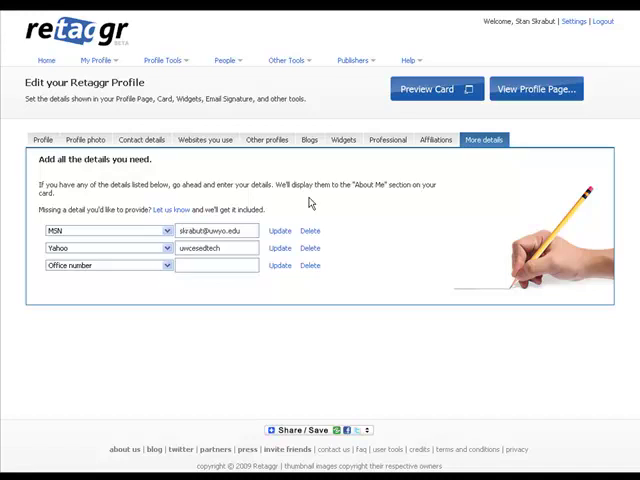
pyautogui.moveTo(349, 219)
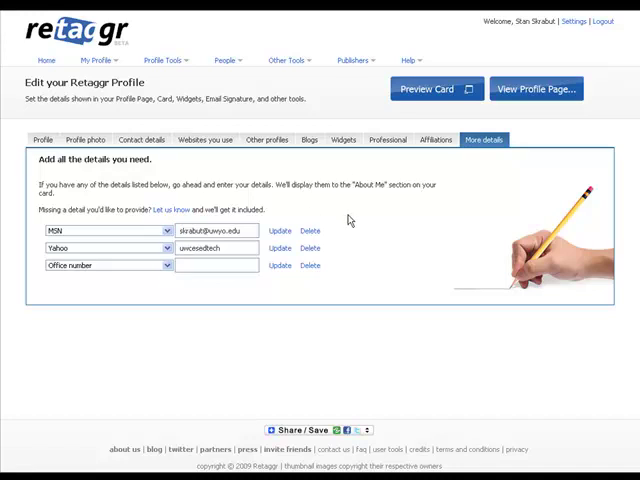
pyautogui.moveTo(205, 140)
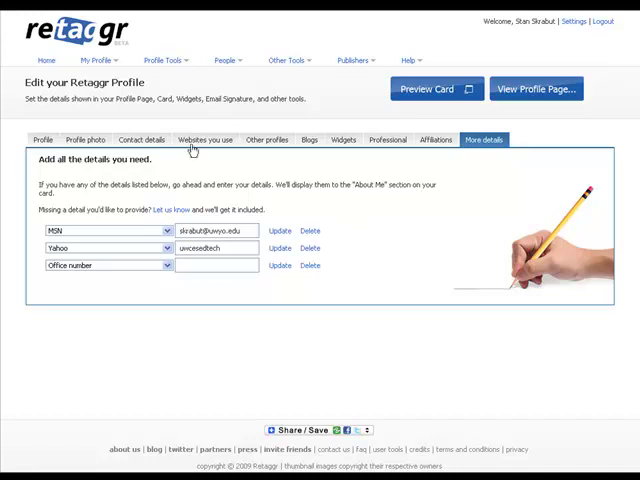
# Reopen Edit My Profile on the name and Laramie location section, then hover Profile Tools.
pyautogui.click(168, 52)
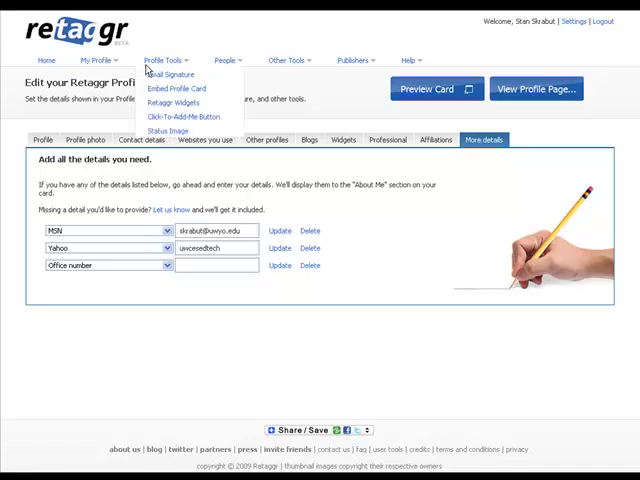
pyautogui.click(97, 55)
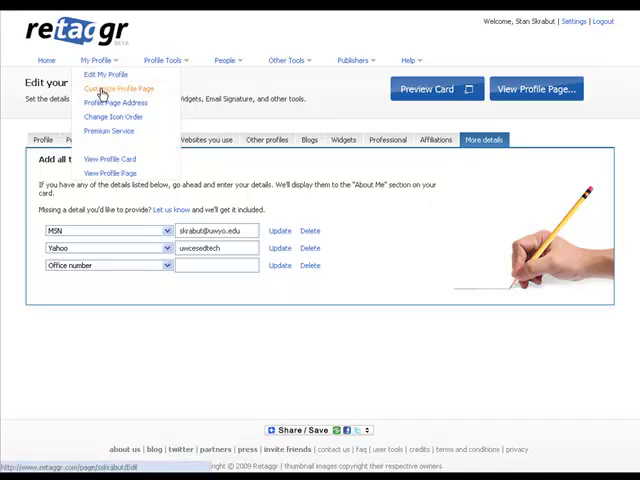
pyautogui.click(207, 94)
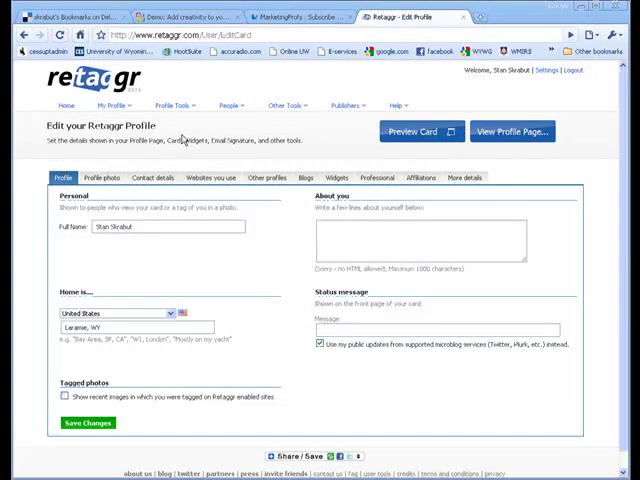
pyautogui.moveTo(390, 157)
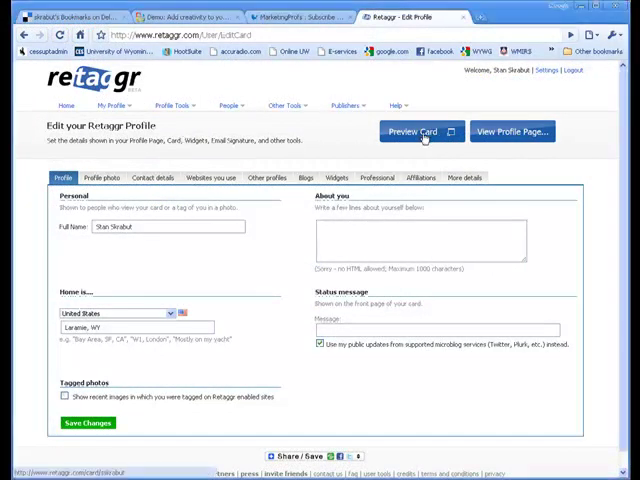
pyautogui.click(417, 131)
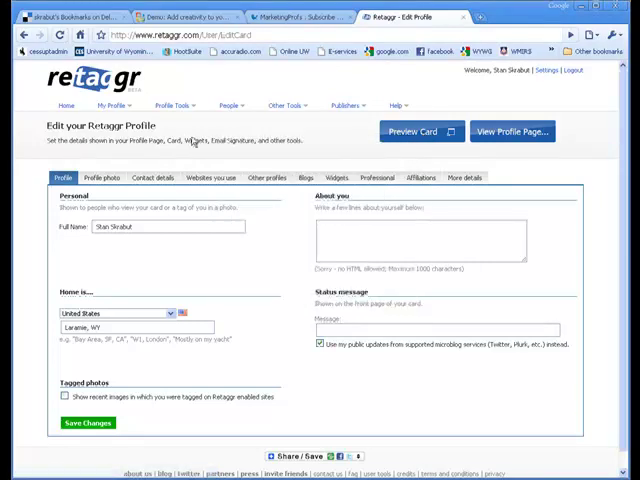
pyautogui.moveTo(209, 140)
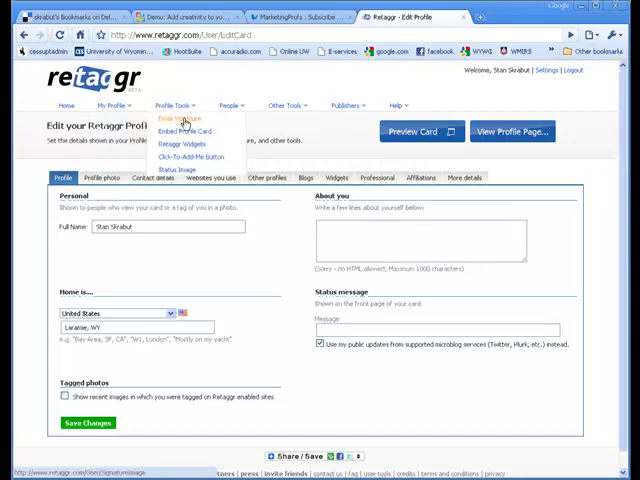
# Choose Email Signature from the Profile Tools menu.
pyautogui.click(180, 118)
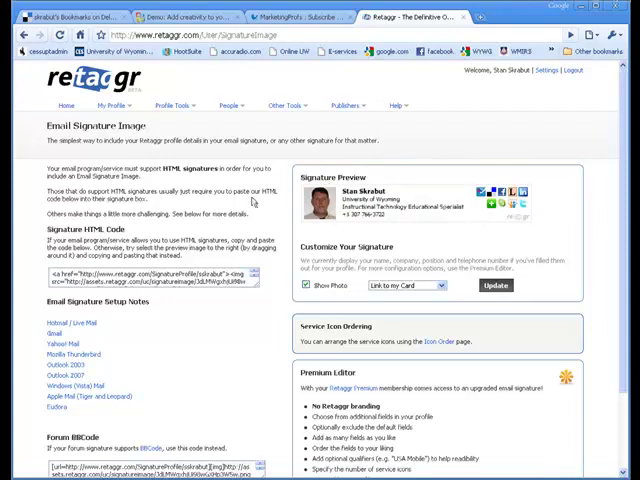
pyautogui.moveTo(130, 313)
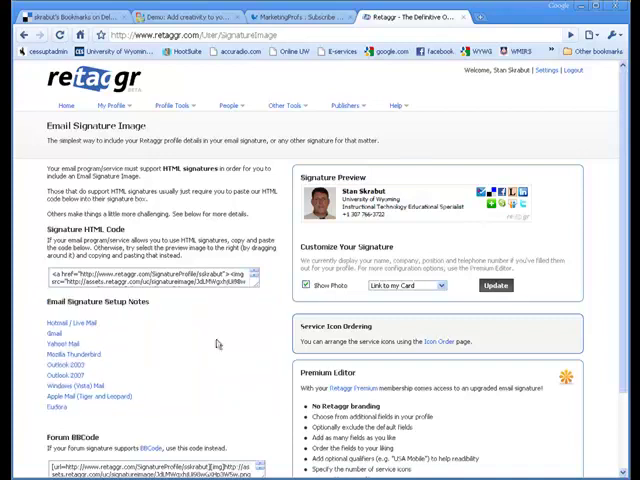
pyautogui.moveTo(212, 340)
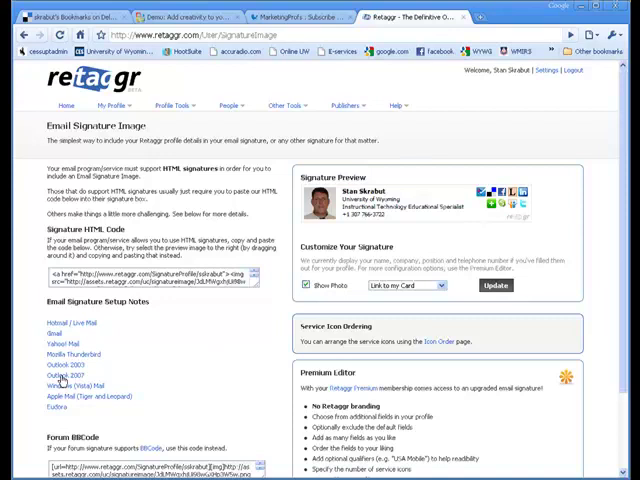
# Expand the Outlook 2007 setup steps and copy the Windows XP Signatures folder path.
pyautogui.click(50, 377)
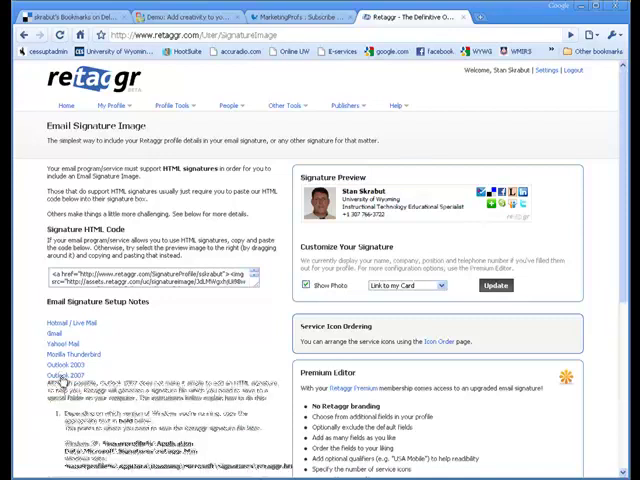
pyautogui.scroll(-3)
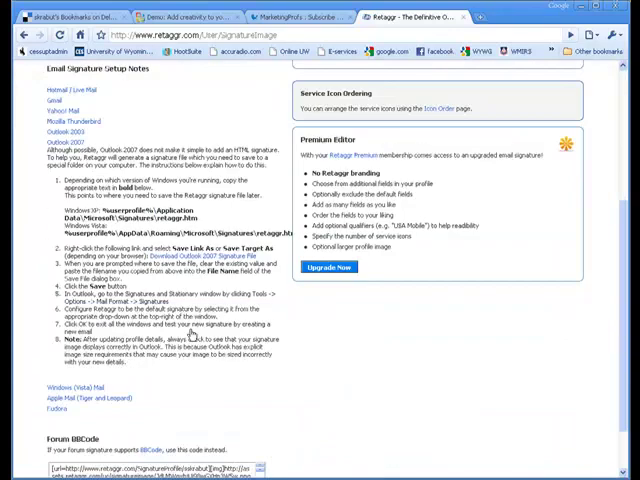
pyautogui.scroll(-3)
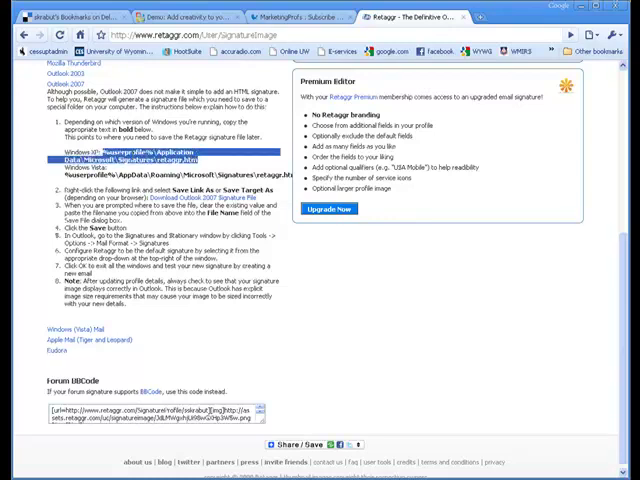
pyautogui.rightClick(180, 160)
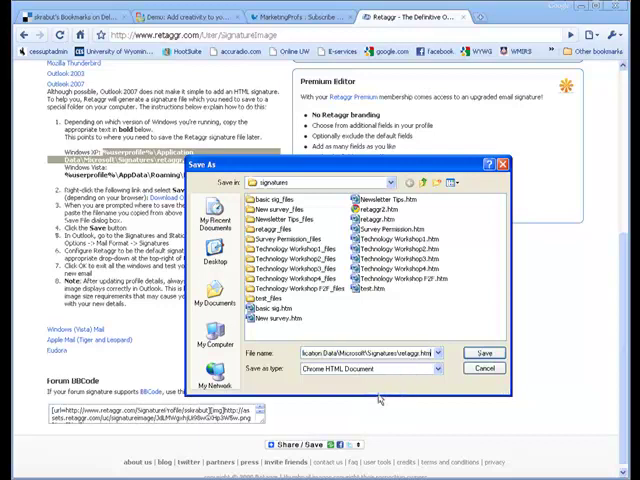
# Save the signature file as retaggr4.htm with the save type set to all files.
pyautogui.click(375, 352)
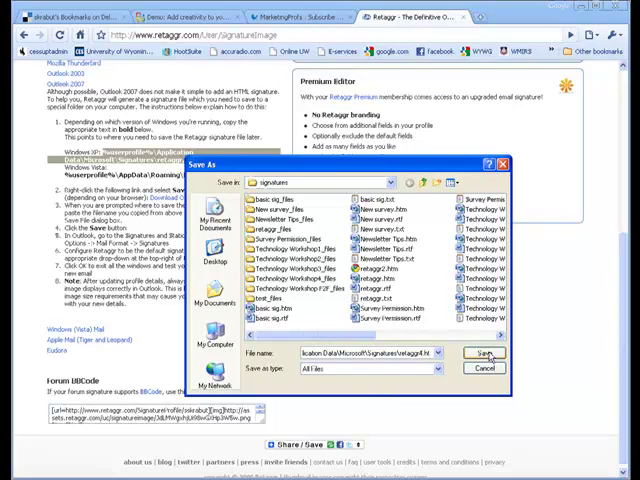
pyautogui.click(485, 354)
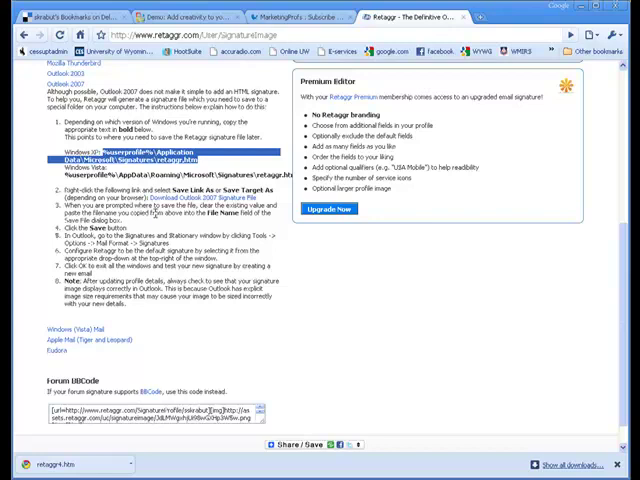
pyautogui.moveTo(150, 235)
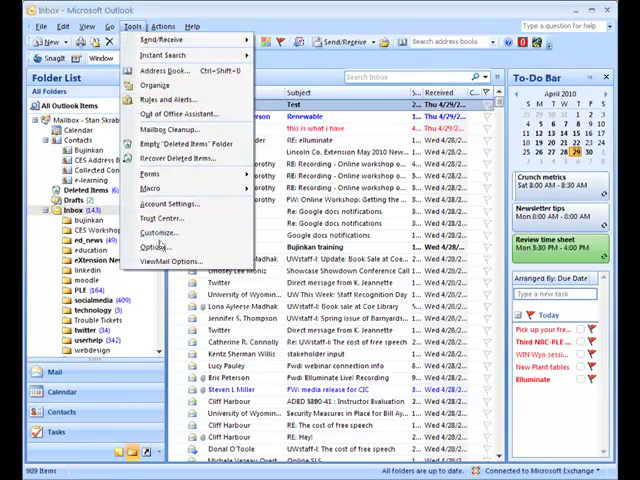
# Open Outlook's Options window from the Tools menu.
pyautogui.click(158, 246)
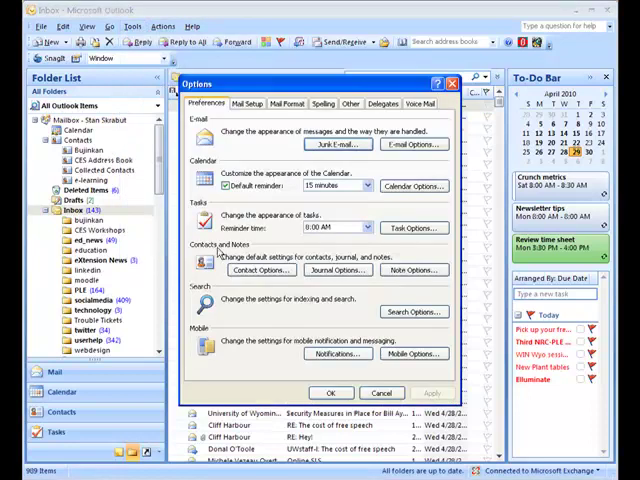
# Select retaggr4 in Signatures and Stationery and place the cursor above the signature.
pyautogui.click(288, 103)
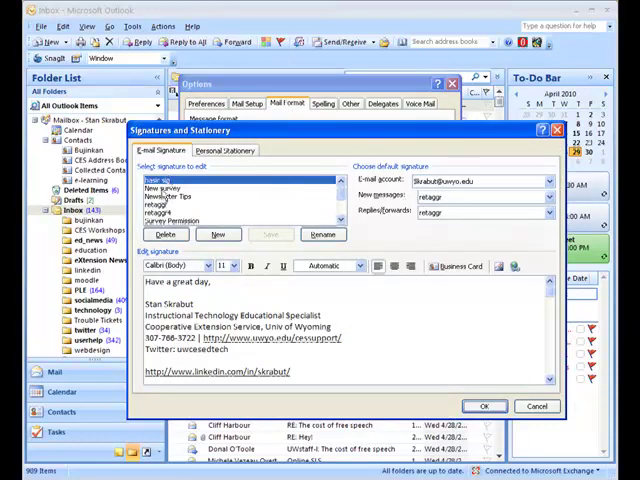
pyautogui.click(180, 177)
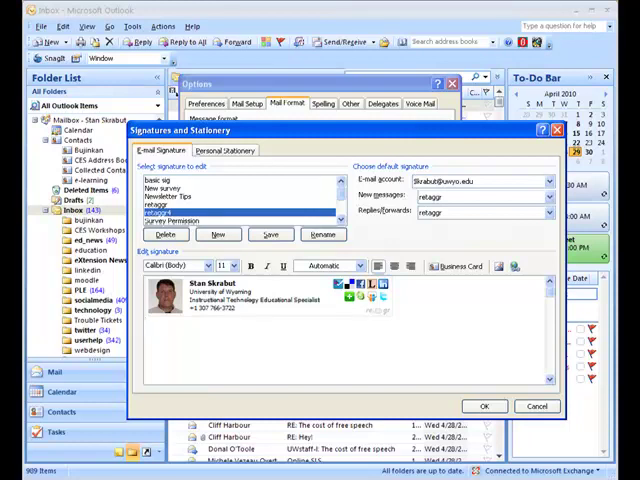
pyautogui.click(150, 323)
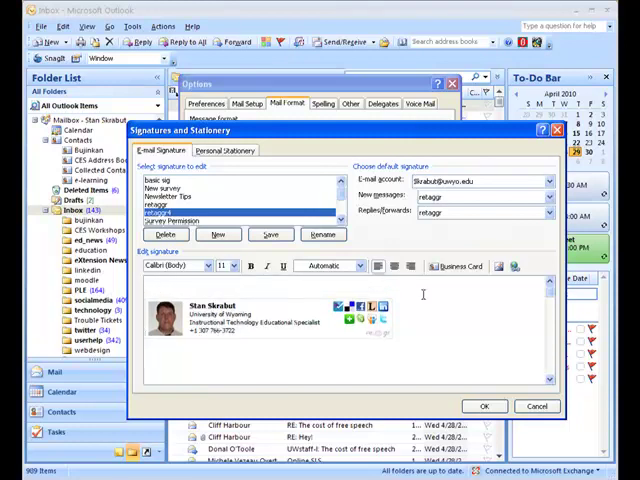
# Type the closing line 'Have a great day' above the retaggr4 signature.
pyautogui.write('Have')
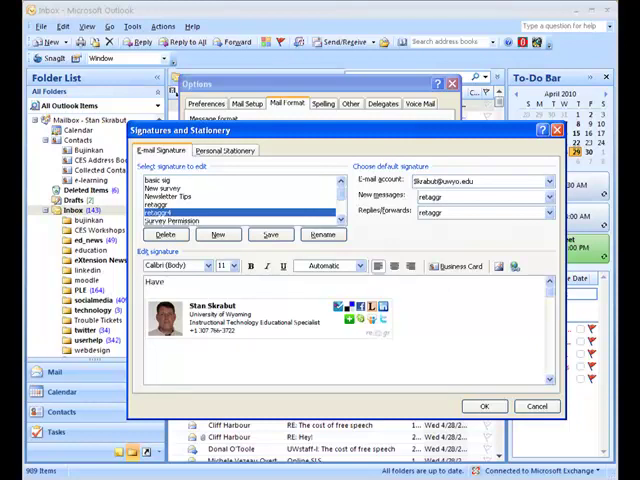
pyautogui.write('a')
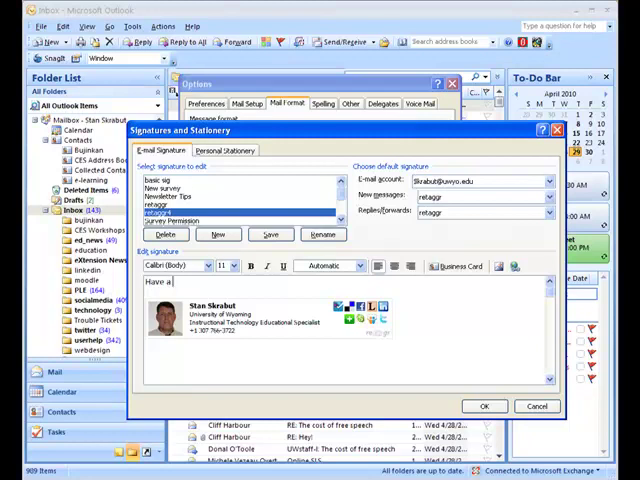
pyautogui.write('great day,')
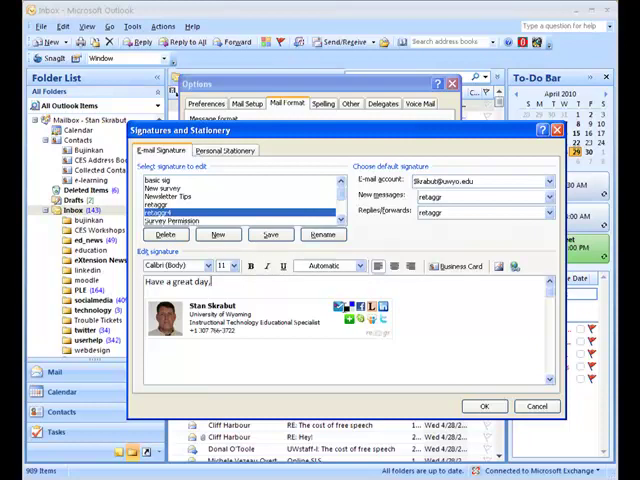
# Save the signature, then close Signatures and Stationery and the Options window.
pyautogui.click(270, 234)
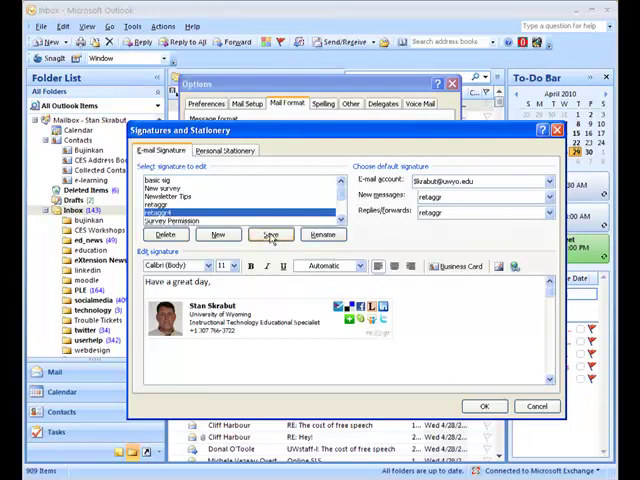
pyautogui.click(270, 234)
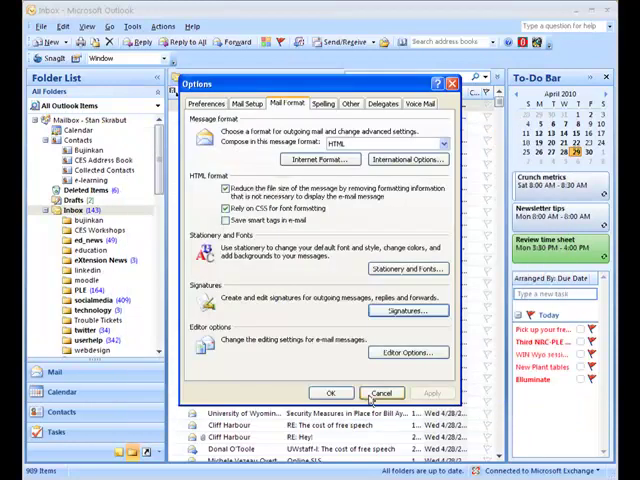
pyautogui.click(381, 392)
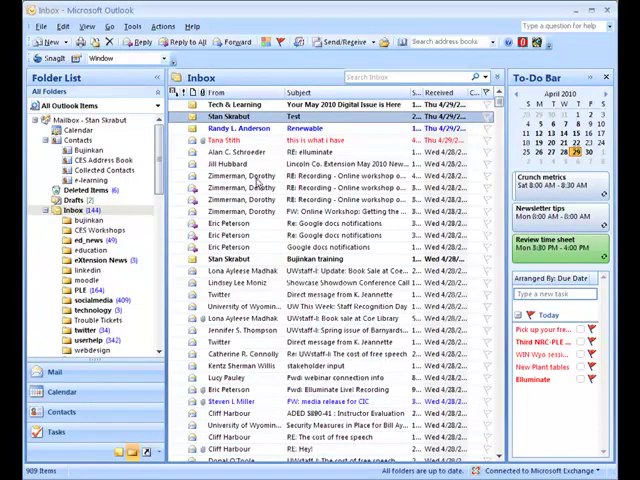
pyautogui.moveTo(47, 53)
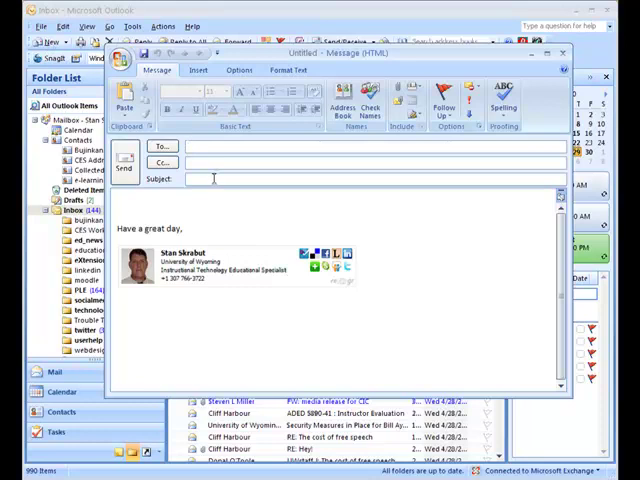
# Insert retaggr4 into the new message, try the basic sig signature, and reopen the signature list.
pyautogui.click(199, 72)
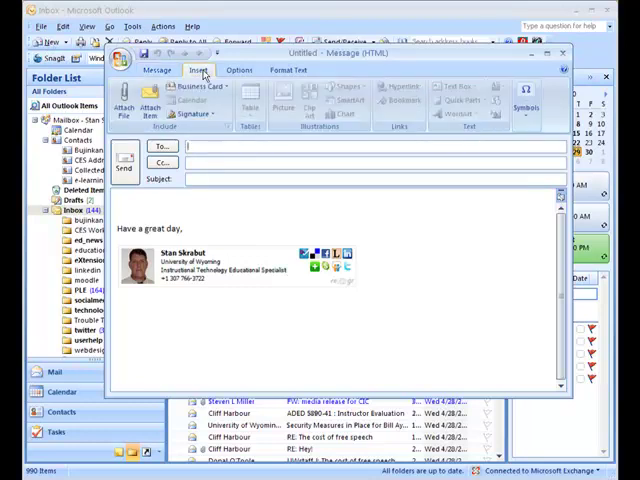
pyautogui.click(203, 114)
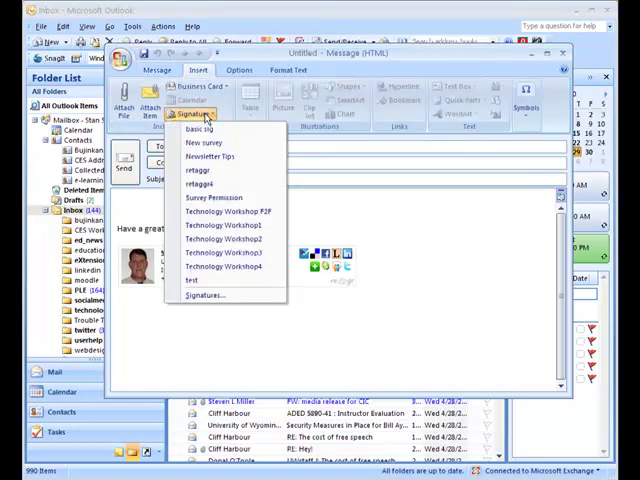
pyautogui.moveTo(215, 184)
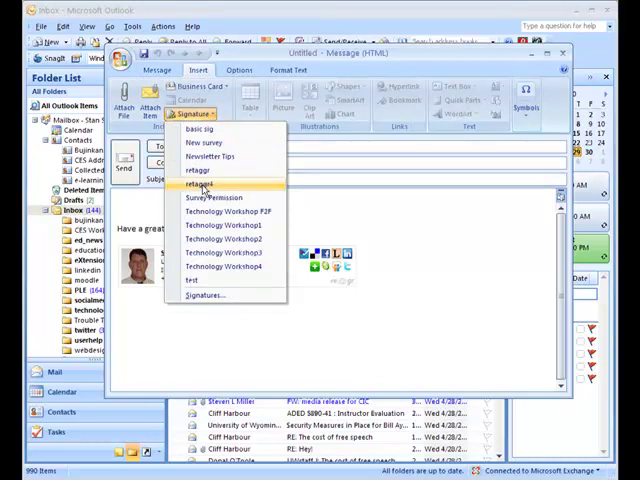
pyautogui.click(200, 184)
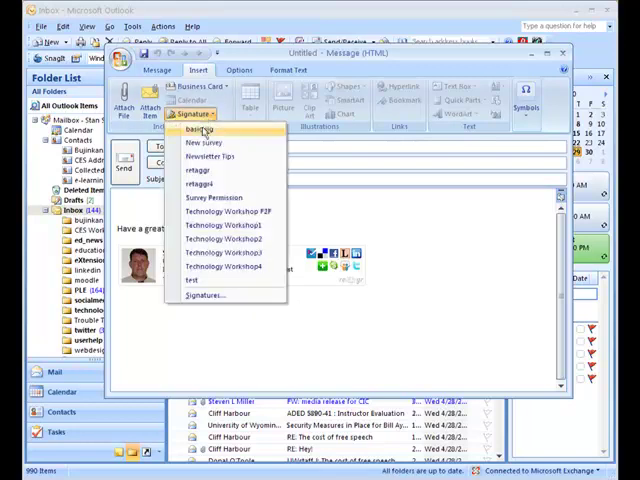
pyautogui.moveTo(200, 184)
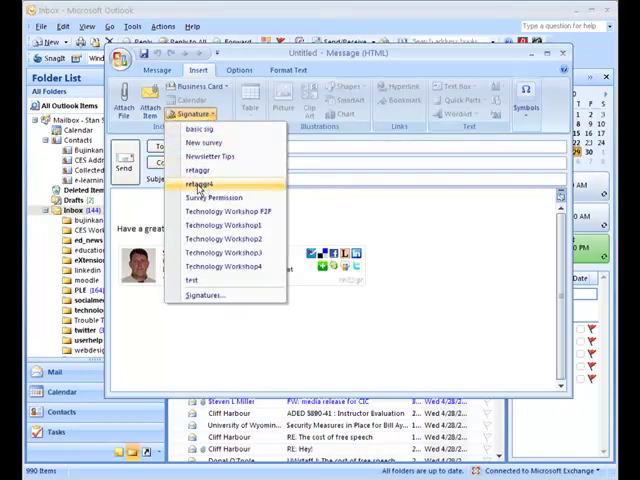
pyautogui.click(201, 183)
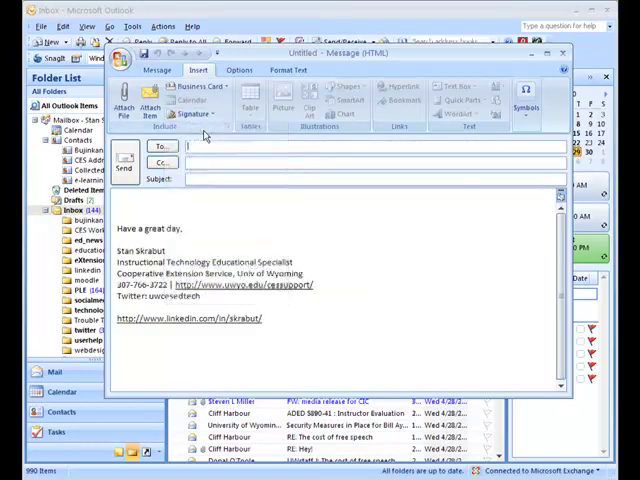
pyautogui.click(190, 114)
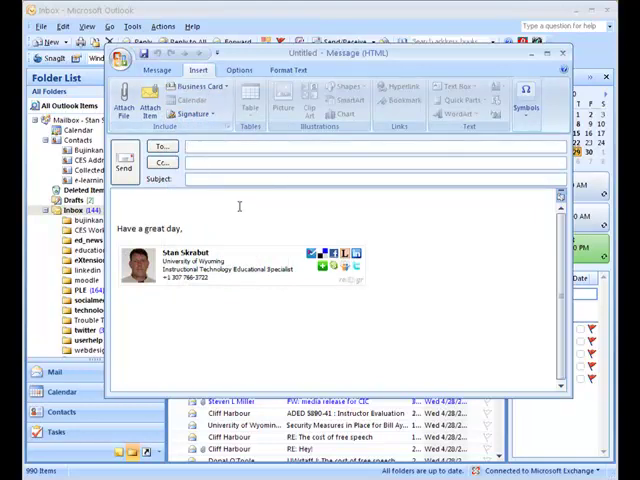
pyautogui.moveTo(190, 222)
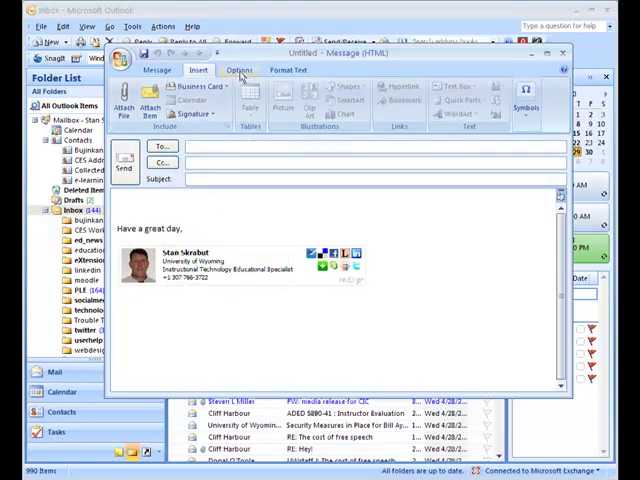
# Convert the message to plain text, accepting formatting loss, then switch it back to HTML.
pyautogui.click(237, 69)
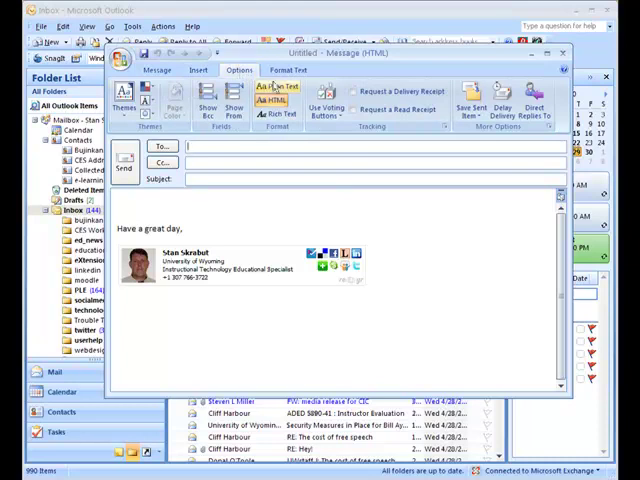
pyautogui.click(279, 90)
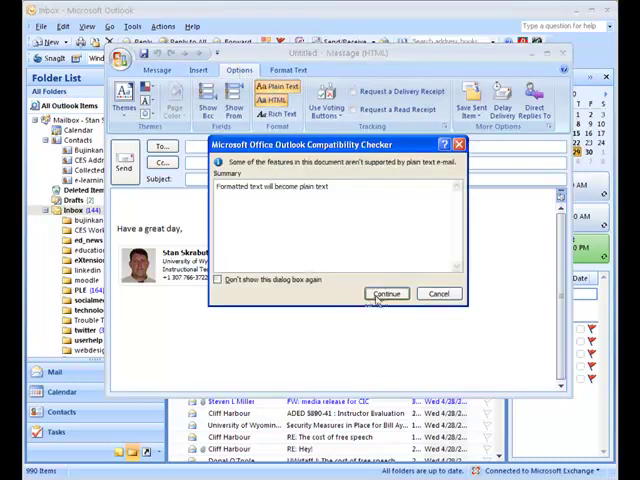
pyautogui.click(386, 293)
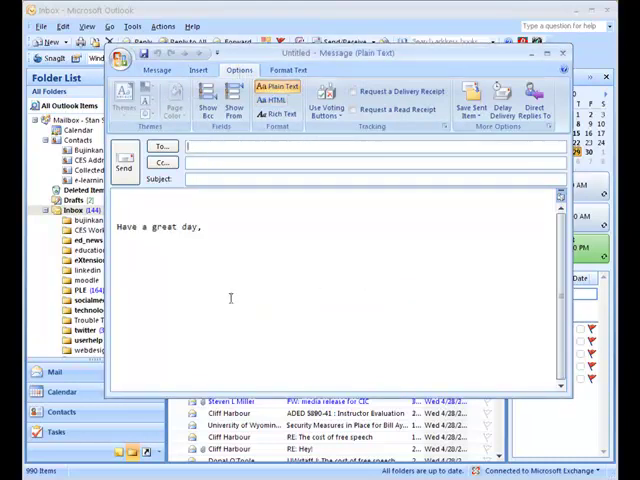
pyautogui.click(203, 116)
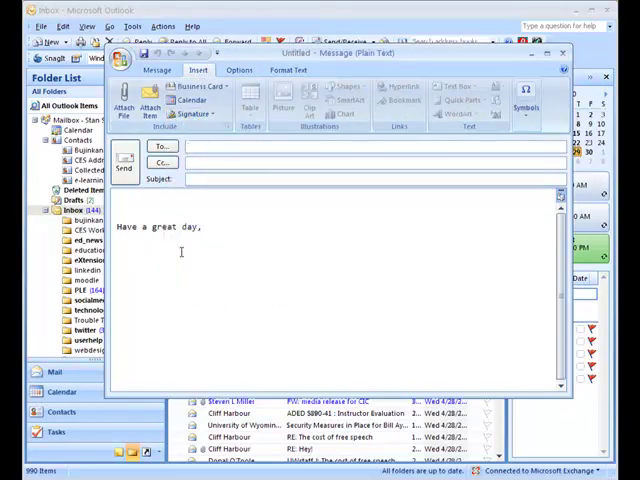
pyautogui.click(240, 70)
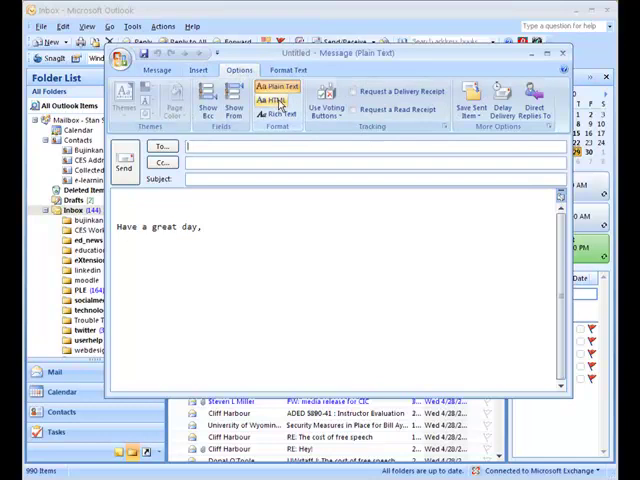
pyautogui.click(269, 100)
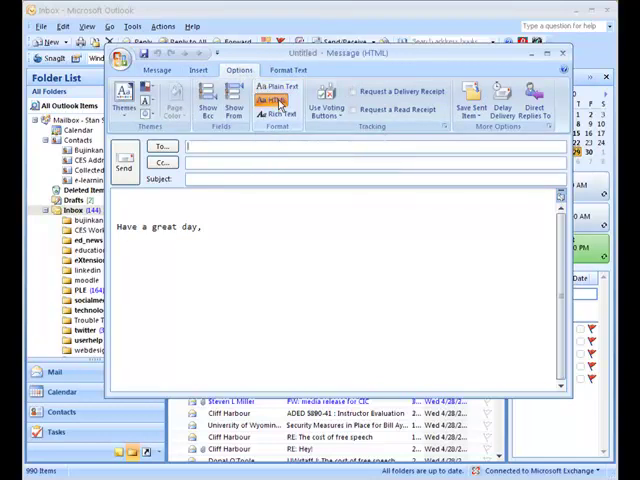
pyautogui.moveTo(280, 89)
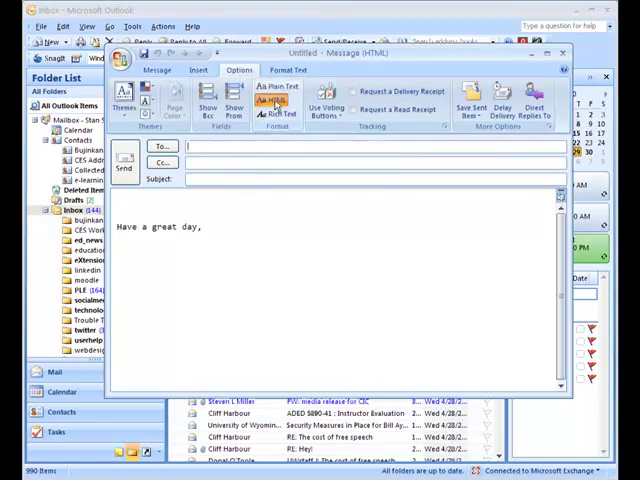
# Reinsert the retaggr4 signature with its photo into the HTML message.
pyautogui.click(198, 71)
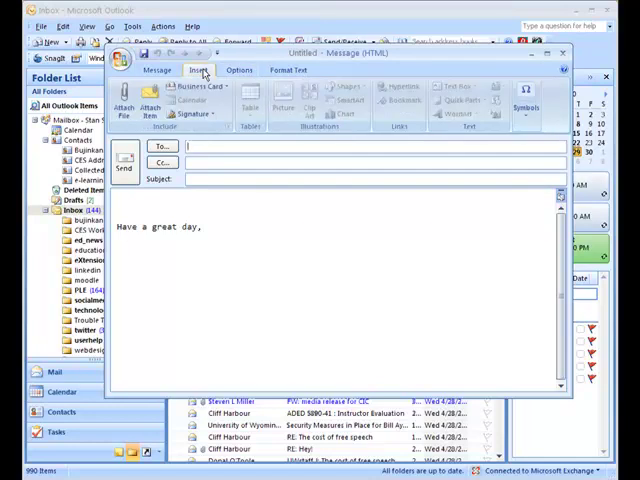
pyautogui.click(193, 114)
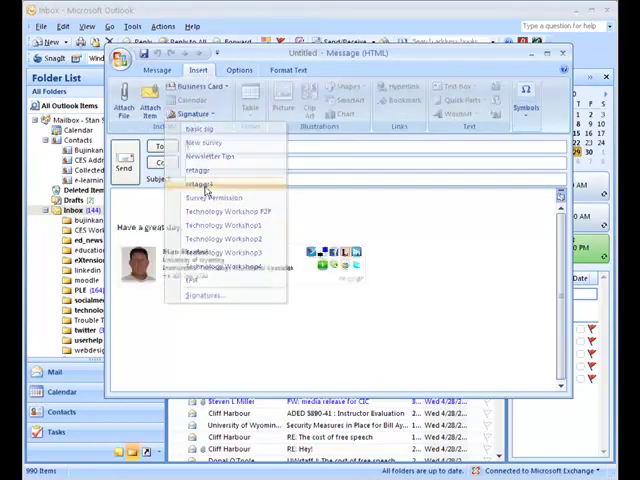
pyautogui.click(205, 184)
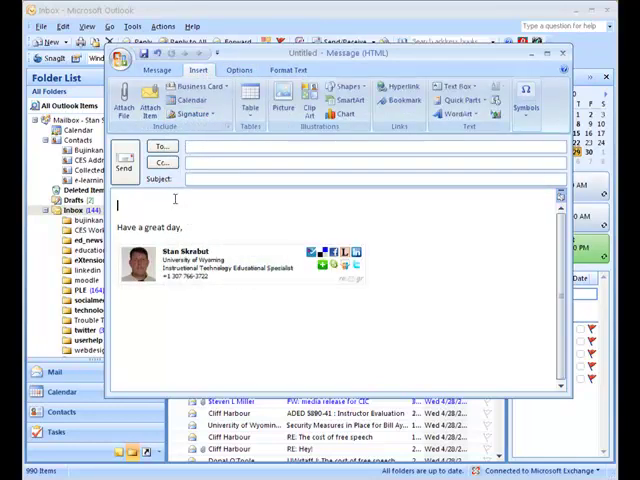